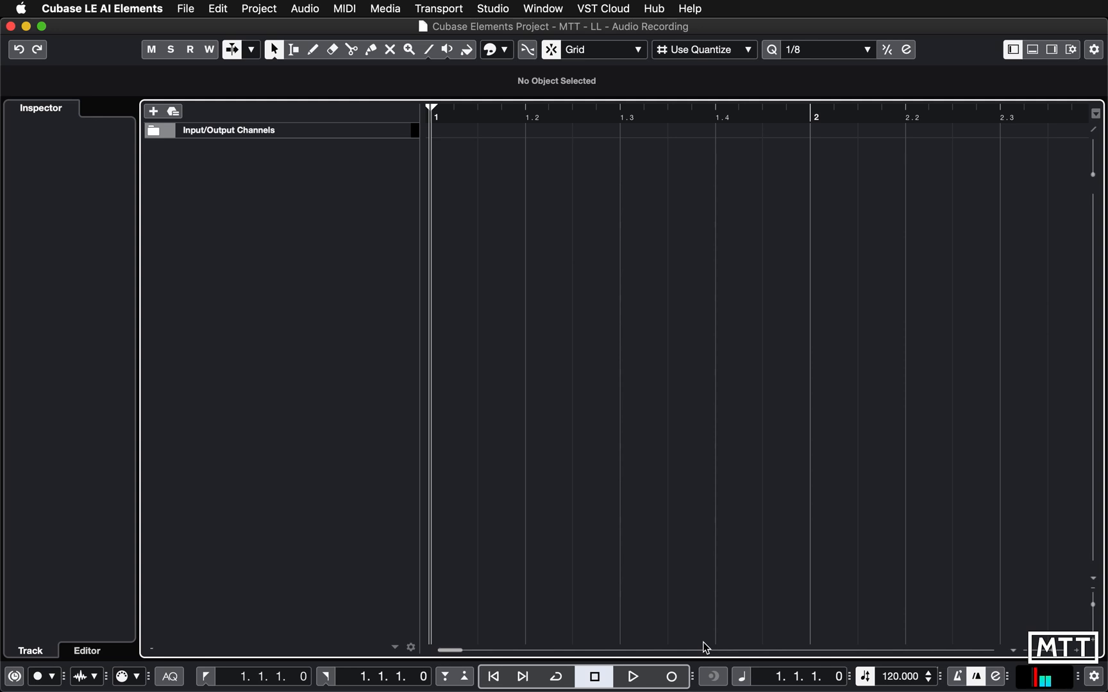
{"action": "mouse_move", "coordinate": [438, 440]}
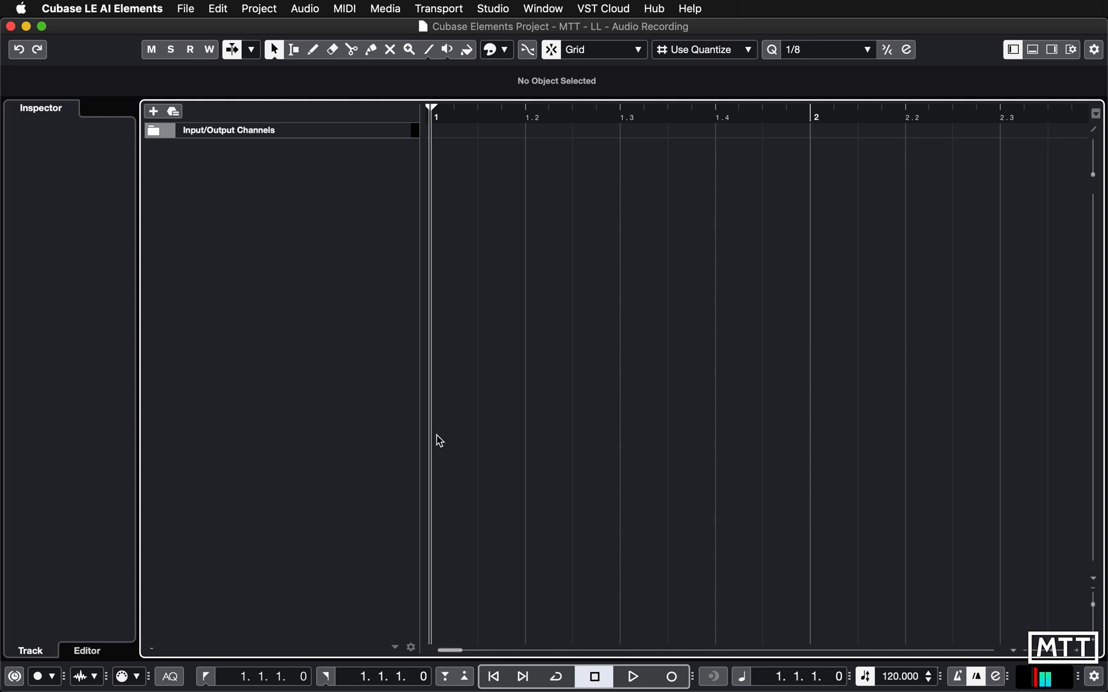
- Open the Studio menu from the menu bar
{"action": "left_click", "coordinate": [493, 8]}
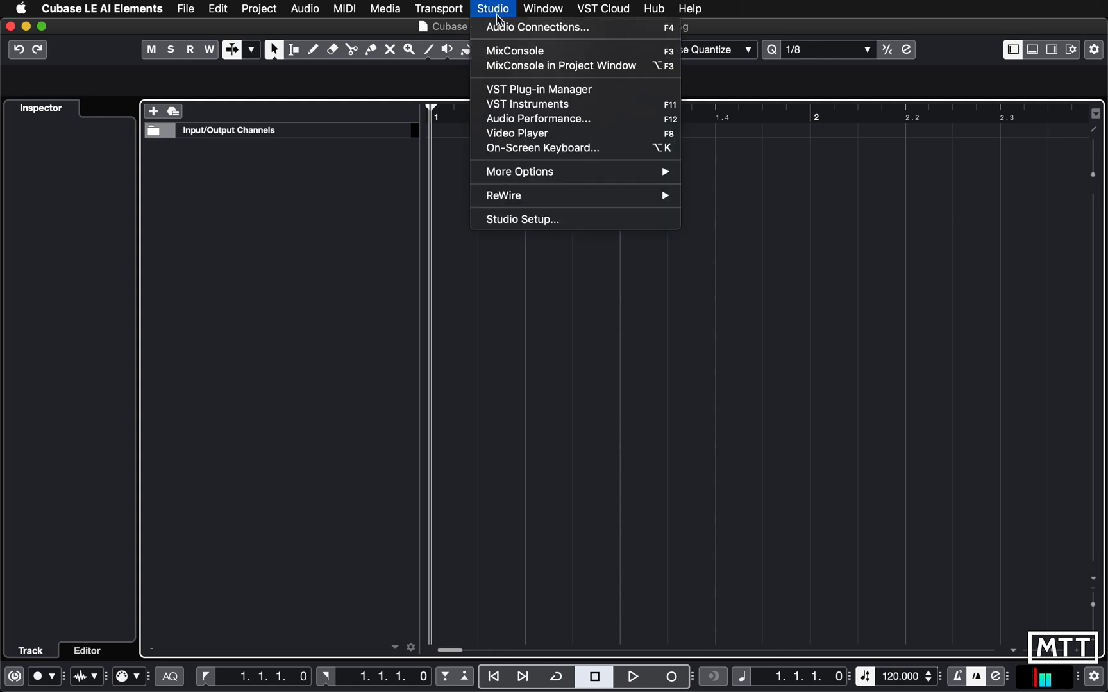
{"action": "mouse_move", "coordinate": [535, 26]}
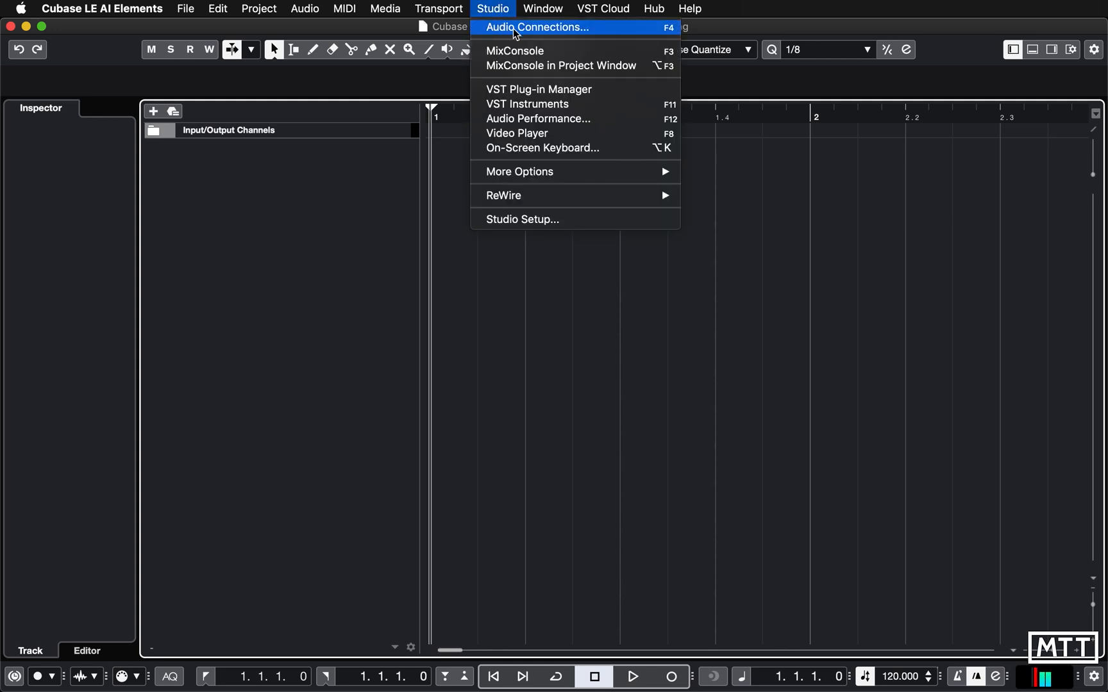
- Open Audio Connections to view Stereo In routed to Built-in Audio L and R
{"action": "left_click", "coordinate": [537, 26]}
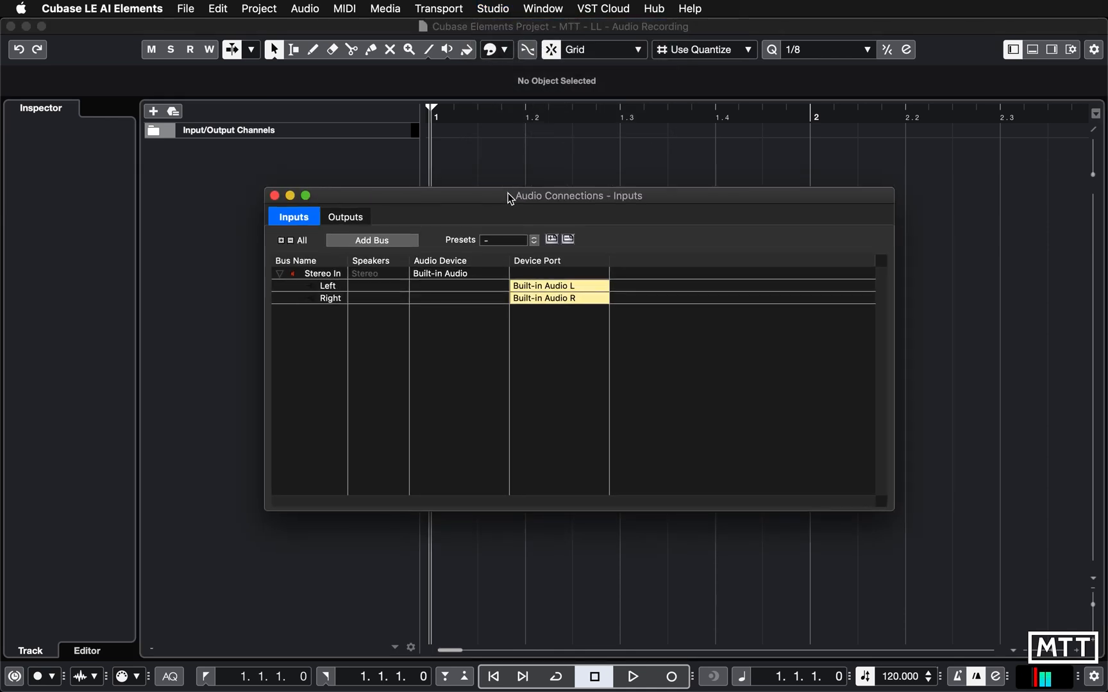
{"action": "mouse_move", "coordinate": [520, 304]}
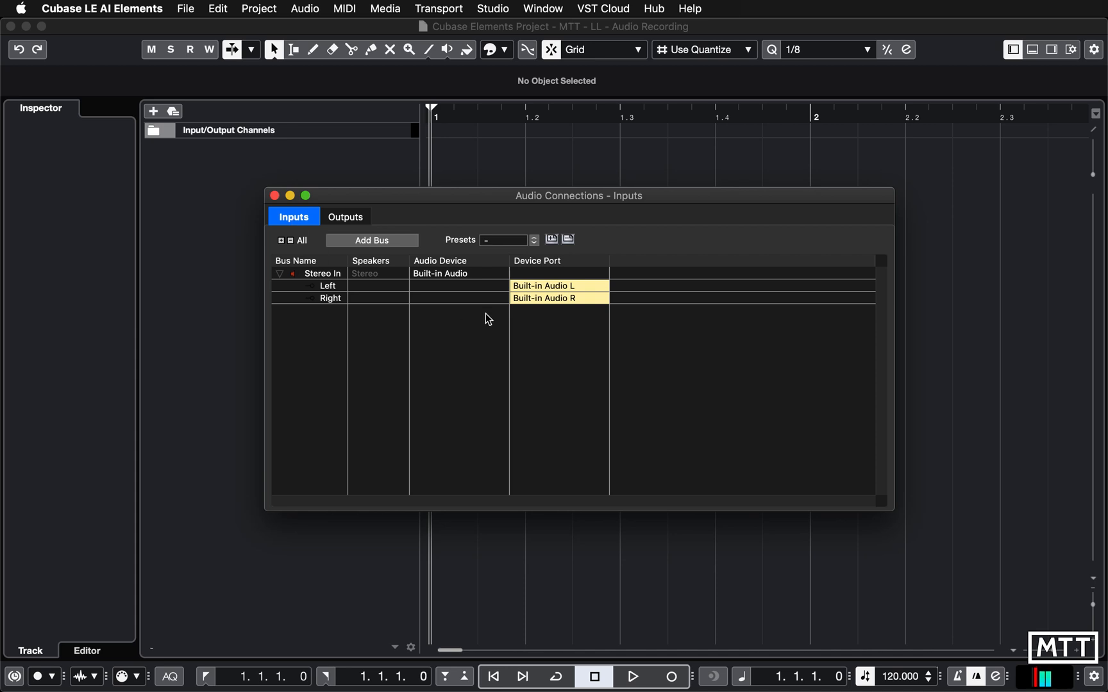
{"action": "mouse_move", "coordinate": [548, 286]}
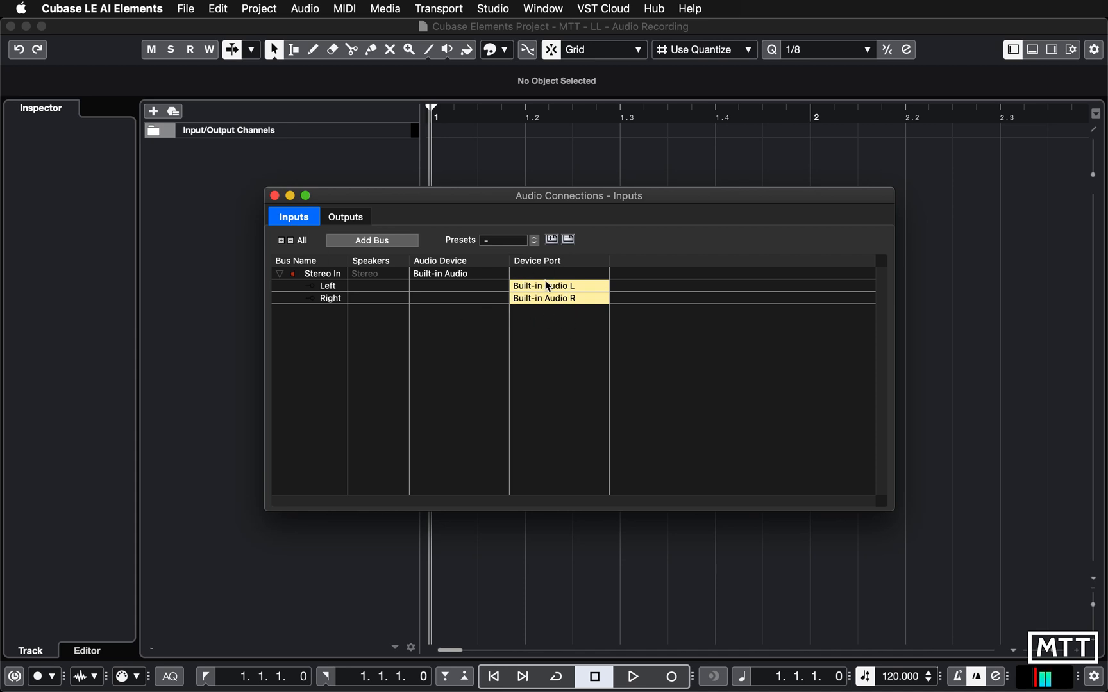
{"action": "mouse_move", "coordinate": [521, 286]}
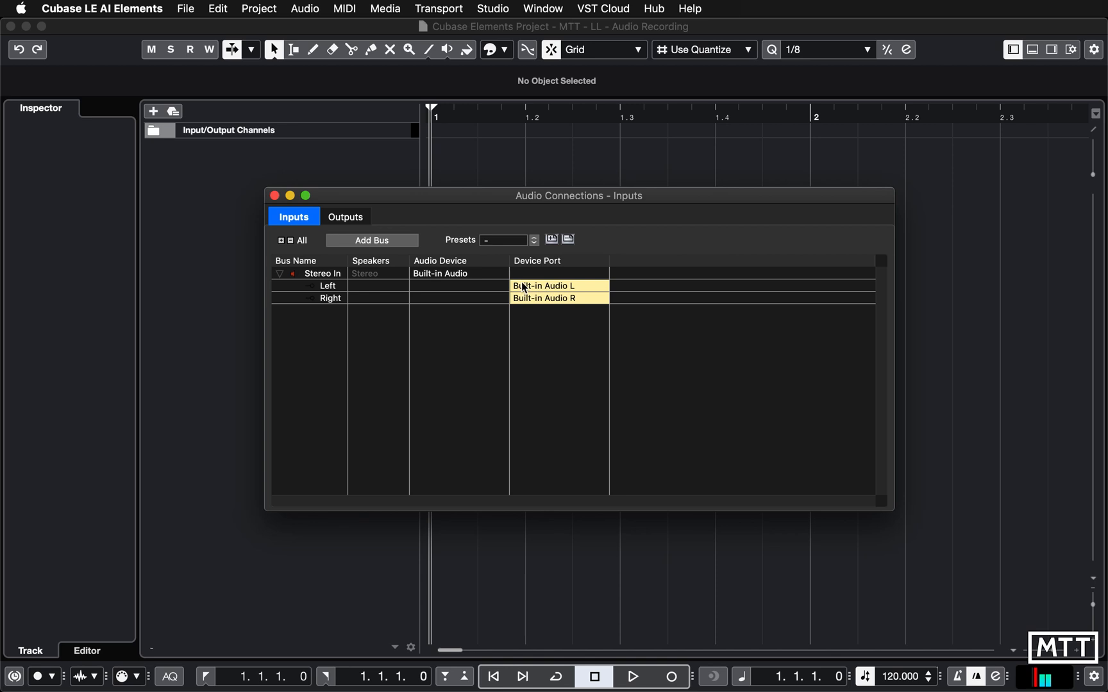
{"action": "mouse_move", "coordinate": [550, 276]}
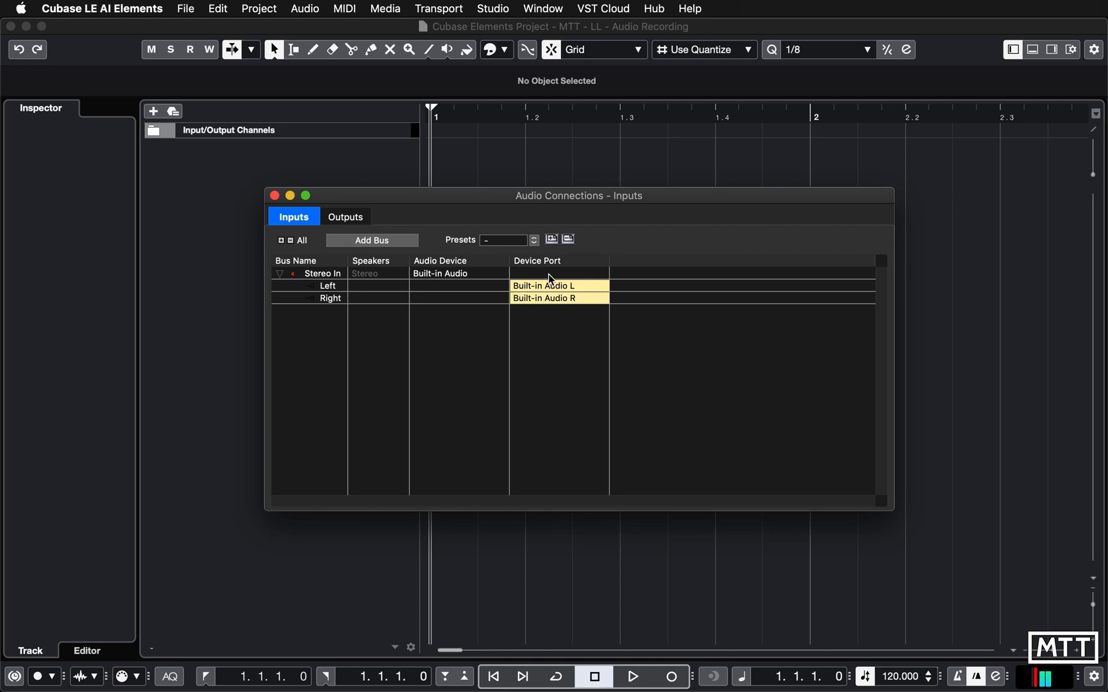
{"action": "mouse_move", "coordinate": [540, 300]}
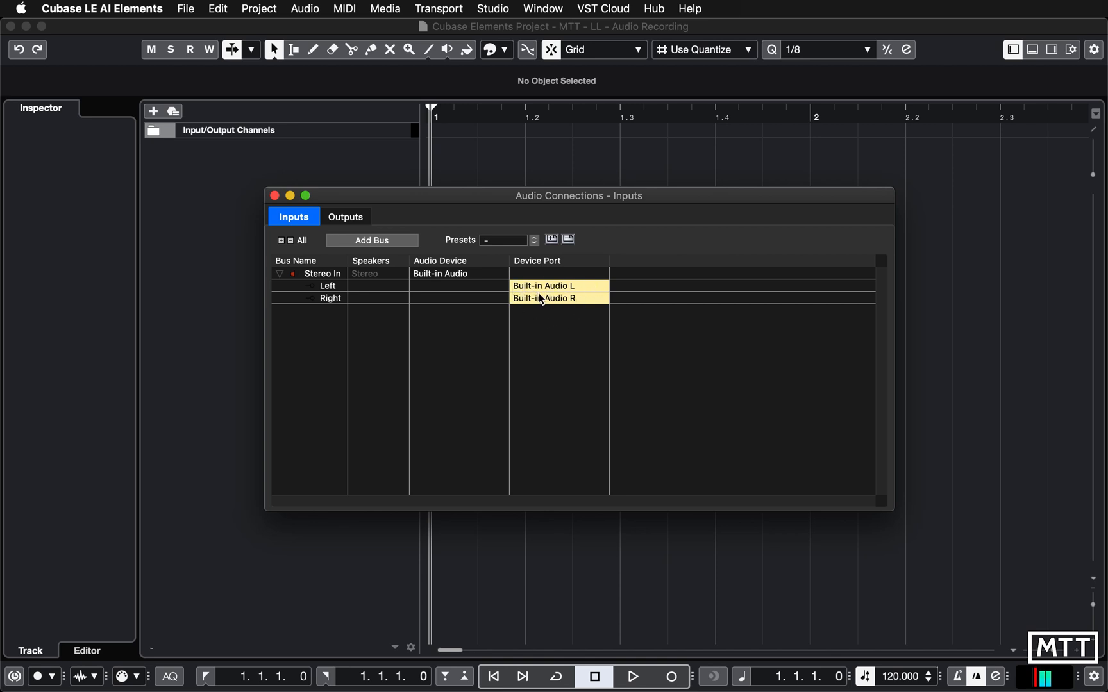
{"action": "mouse_move", "coordinate": [548, 327]}
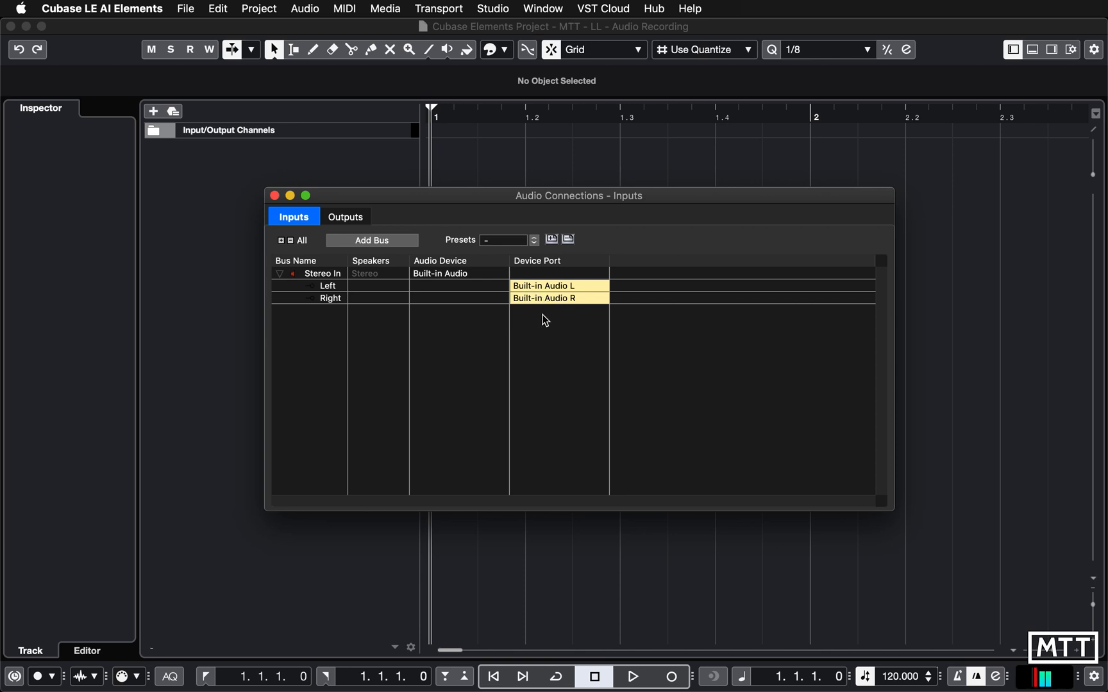
{"action": "mouse_move", "coordinate": [548, 292]}
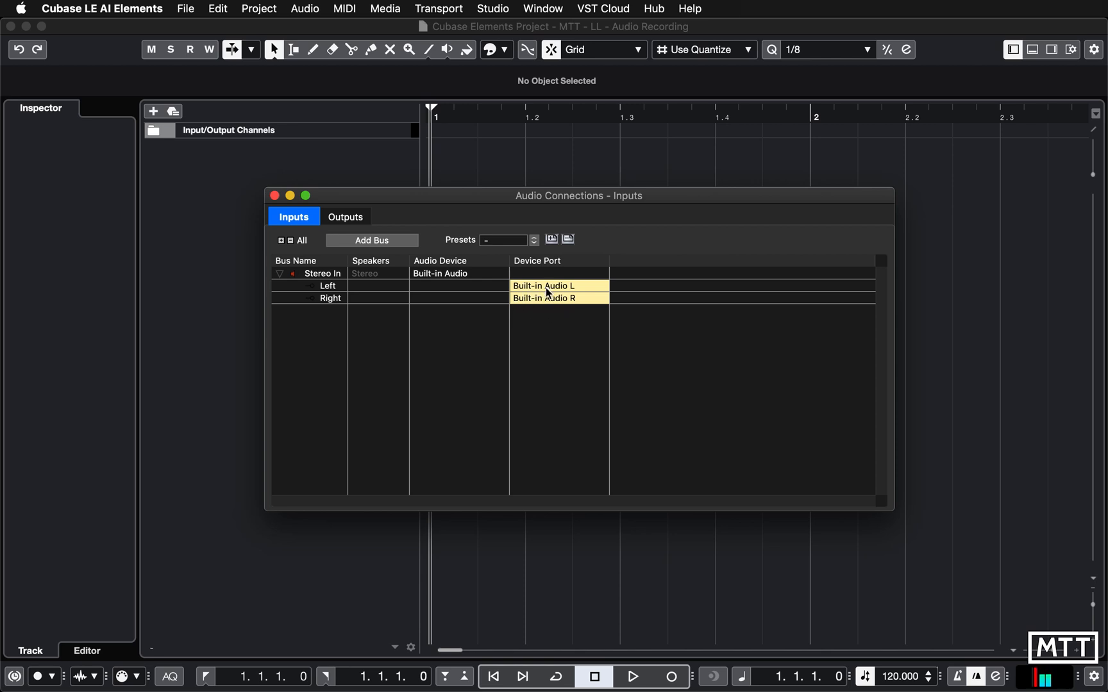
{"action": "left_click", "coordinate": [559, 285]}
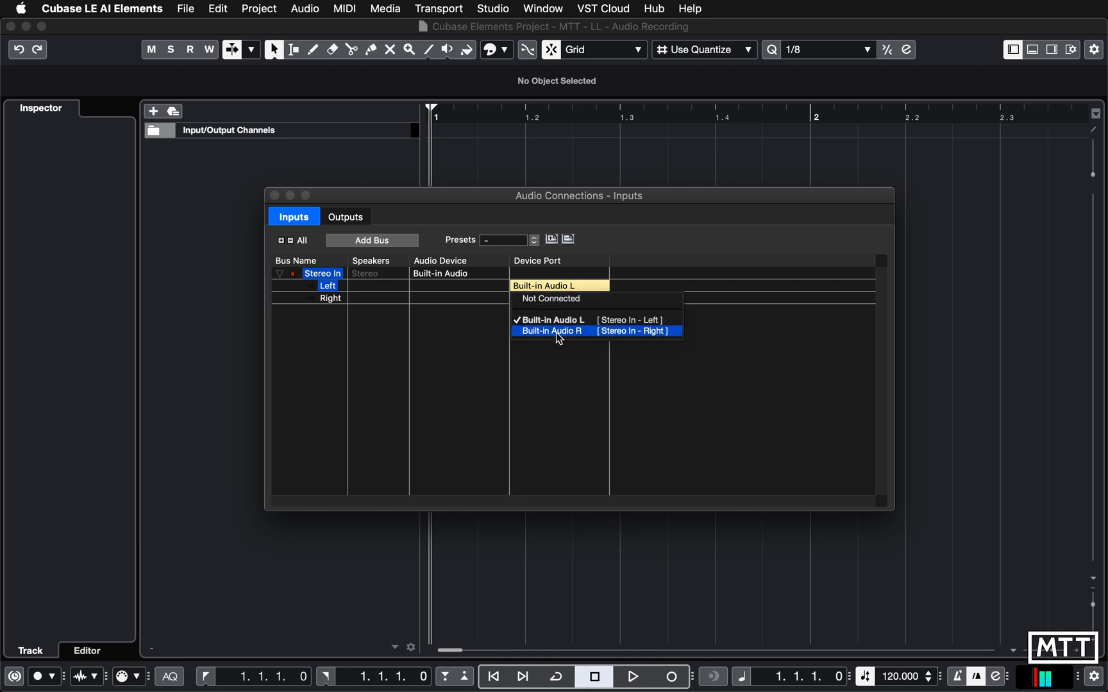
{"action": "mouse_move", "coordinate": [571, 332]}
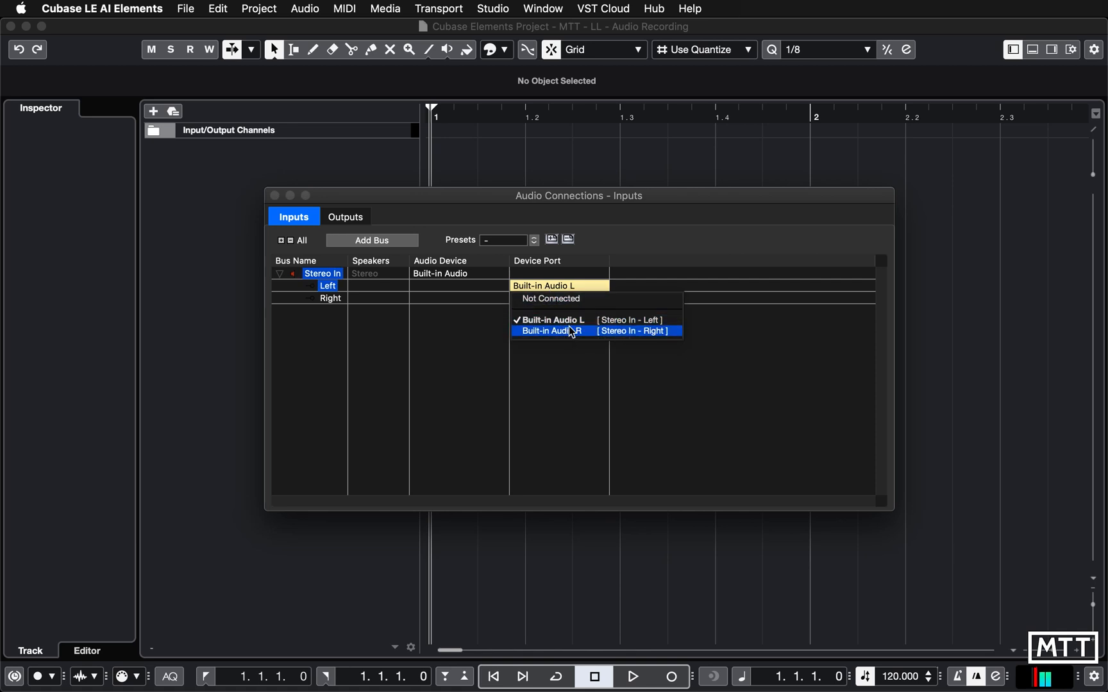
{"action": "left_click", "coordinate": [550, 330]}
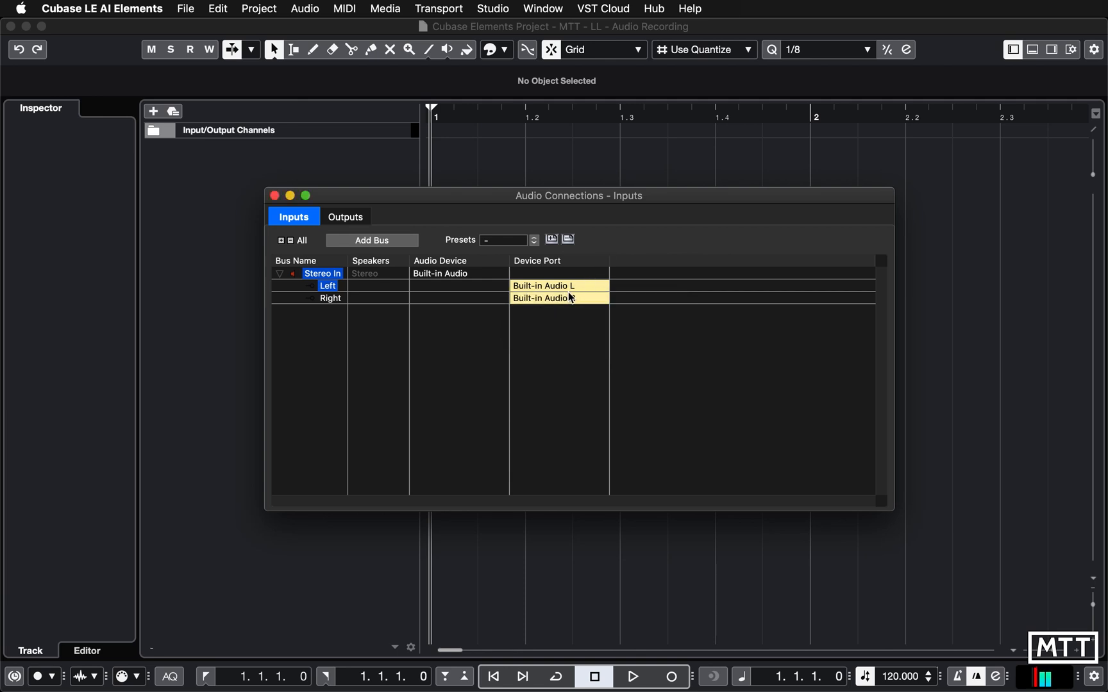
{"action": "left_click", "coordinate": [558, 285]}
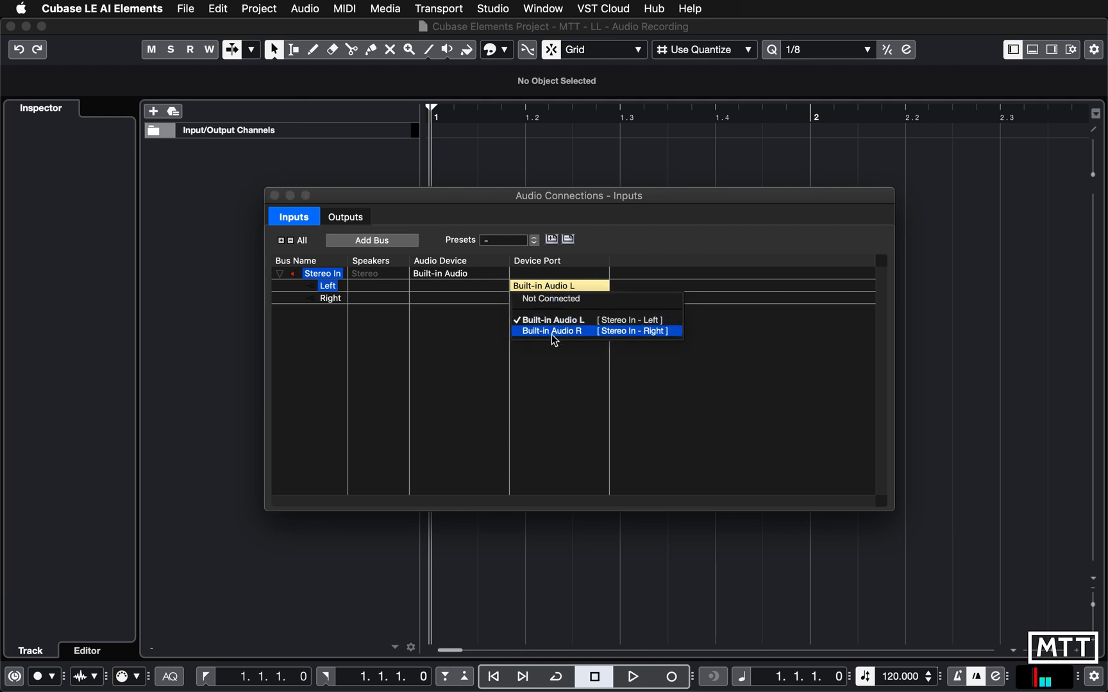
{"action": "mouse_move", "coordinate": [614, 247]}
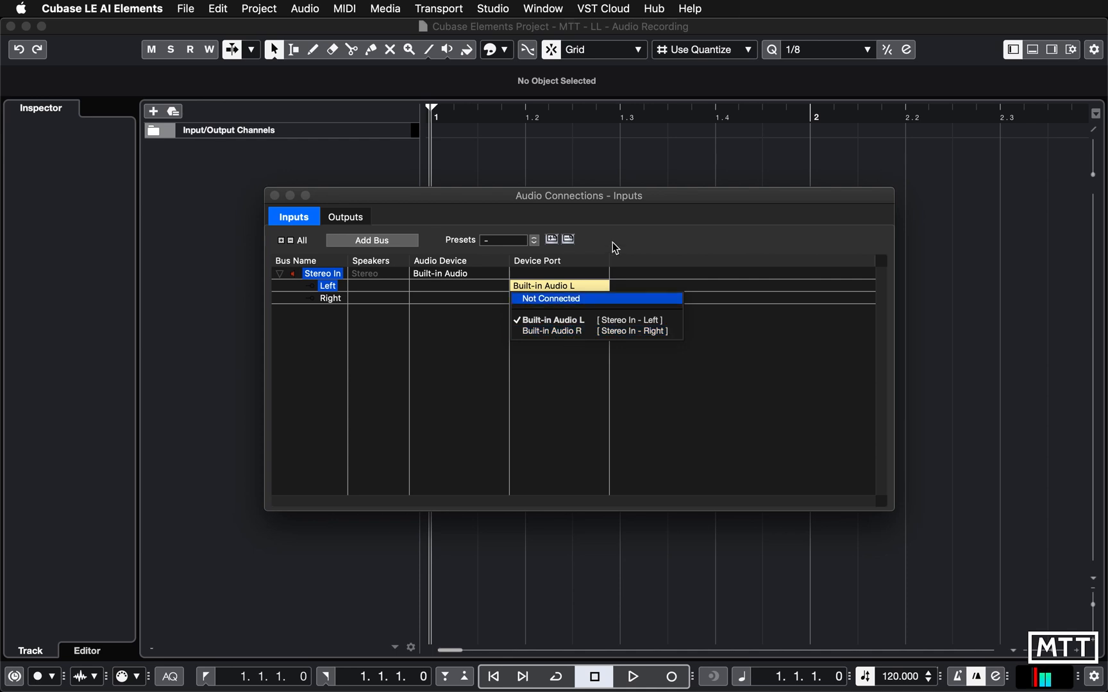
{"action": "left_click", "coordinate": [552, 331]}
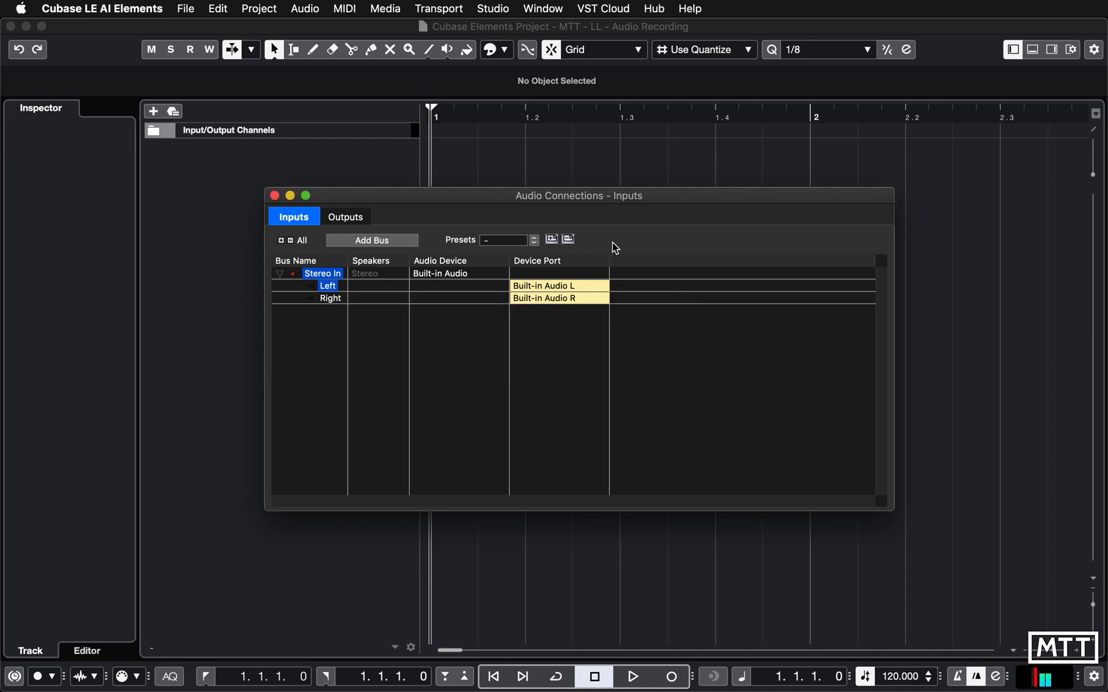
{"action": "mouse_move", "coordinate": [556, 290]}
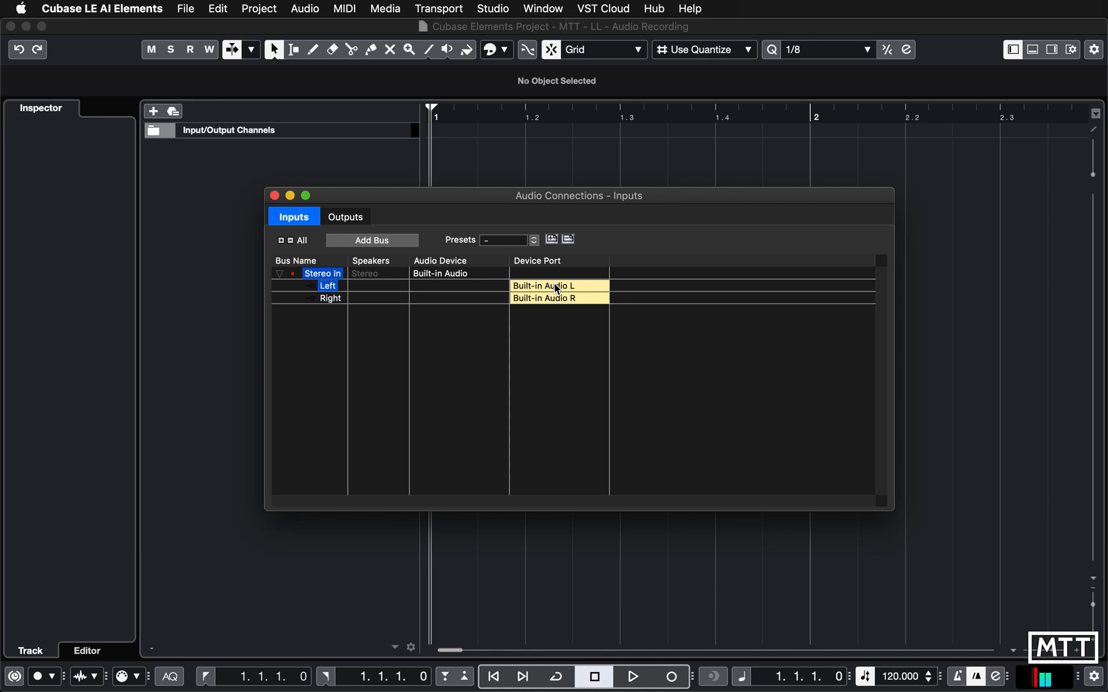
{"action": "mouse_move", "coordinate": [452, 316]}
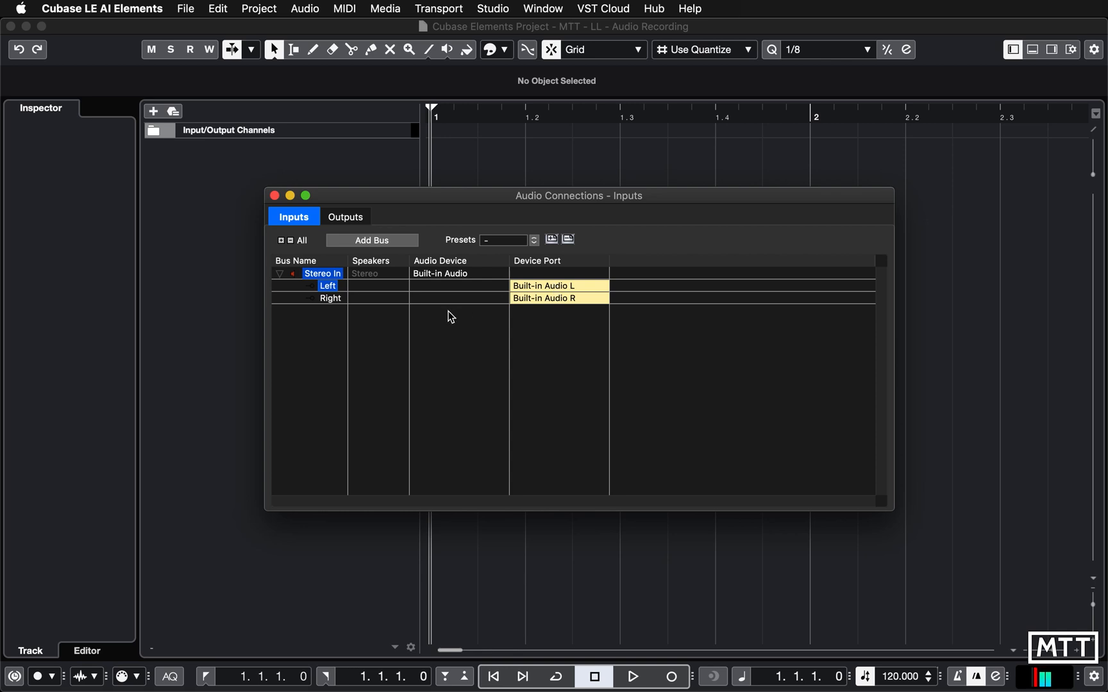
{"action": "mouse_move", "coordinate": [414, 214]}
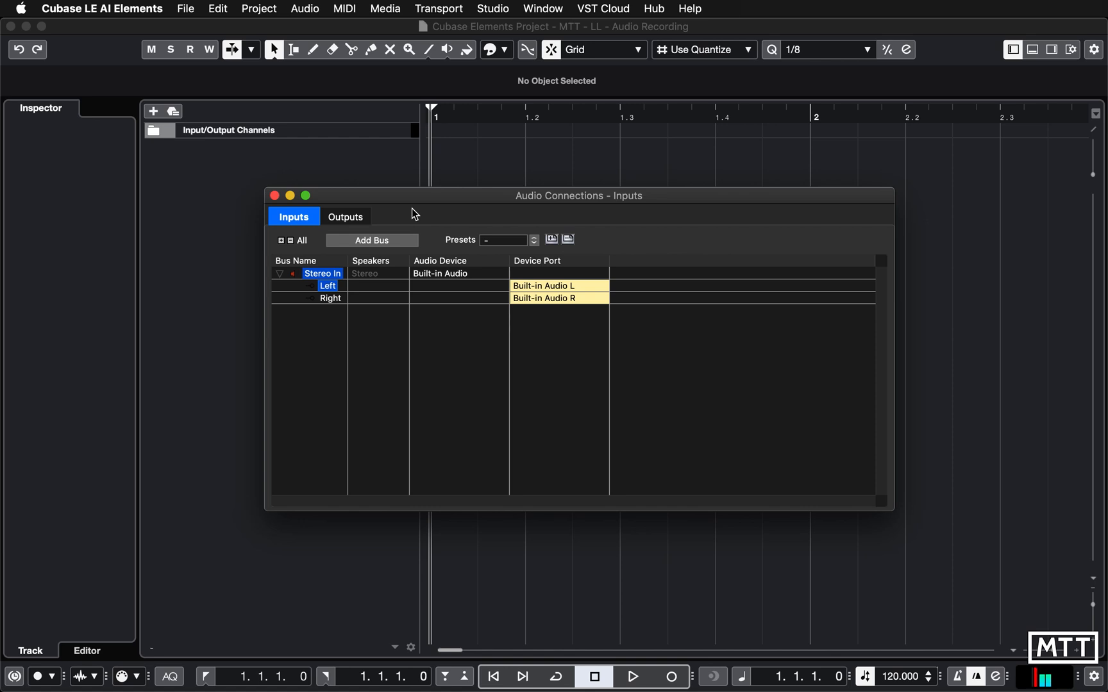
{"action": "mouse_move", "coordinate": [500, 328]}
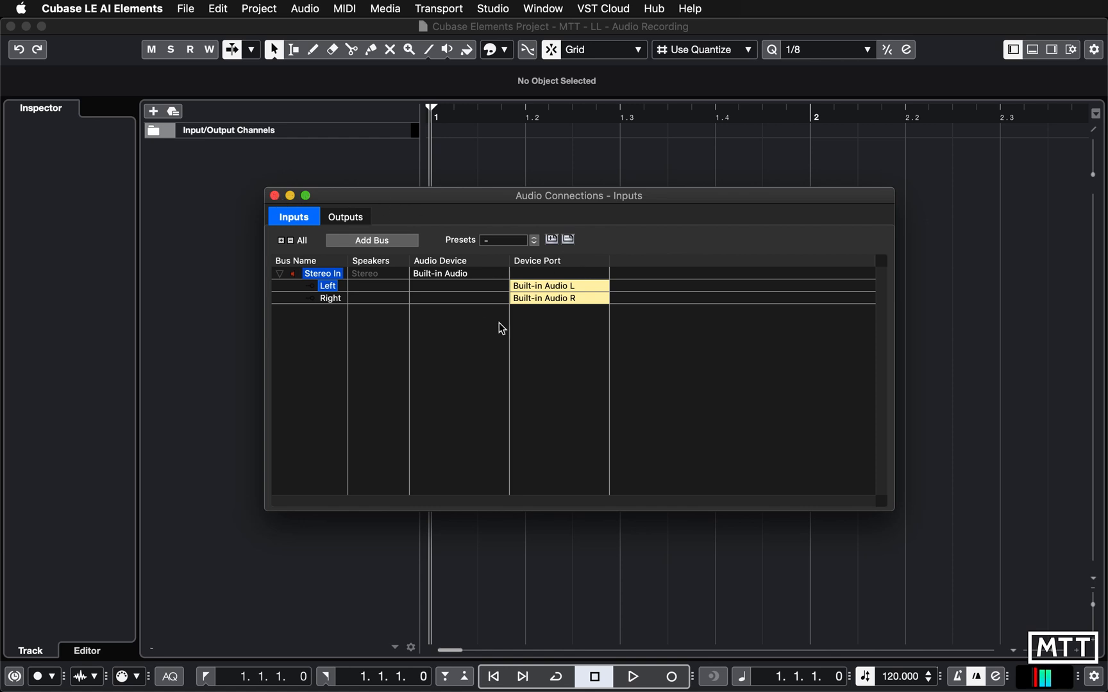
{"action": "mouse_move", "coordinate": [554, 318]}
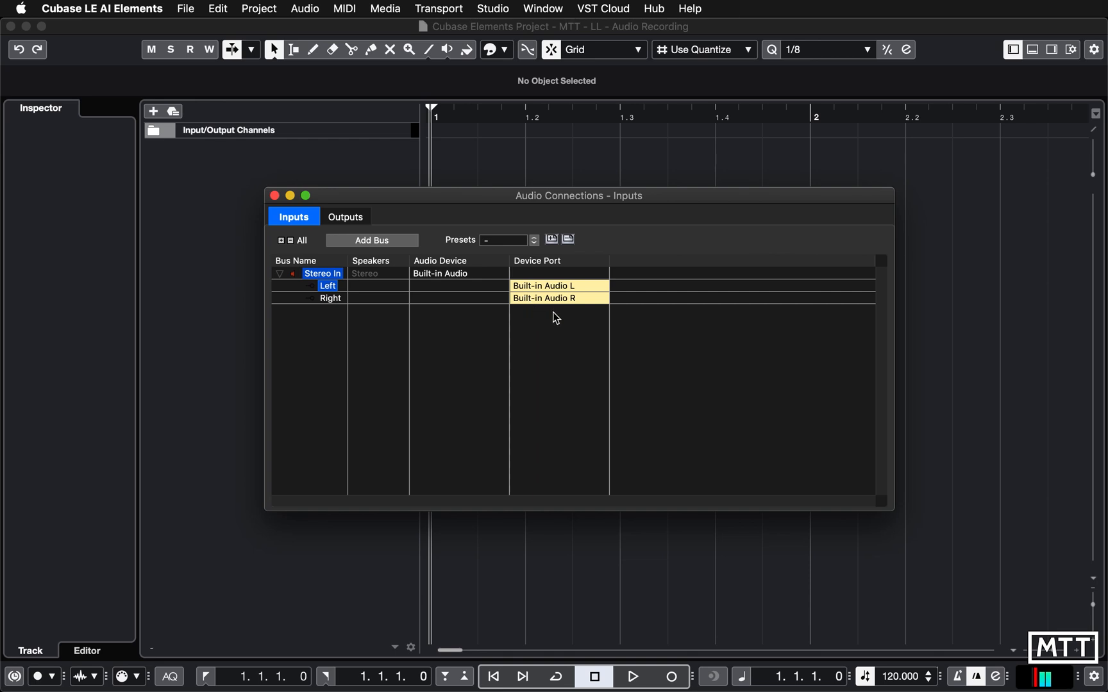
{"action": "mouse_move", "coordinate": [274, 195]}
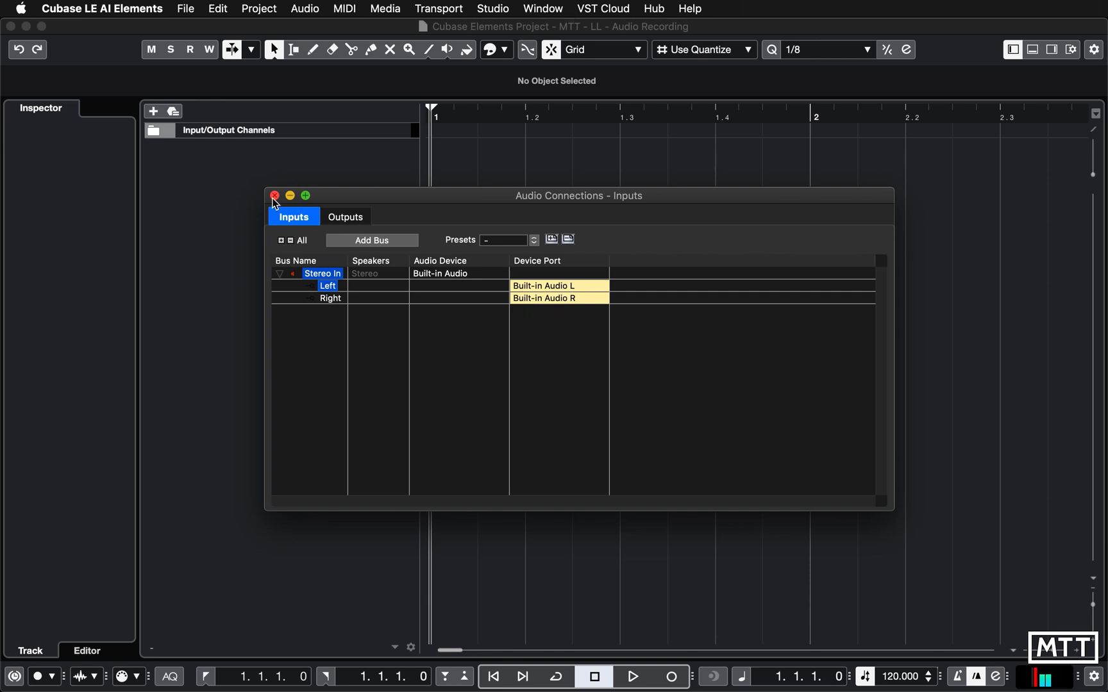
- Close the Audio Connections window, returning to the empty project
{"action": "left_click", "coordinate": [275, 195]}
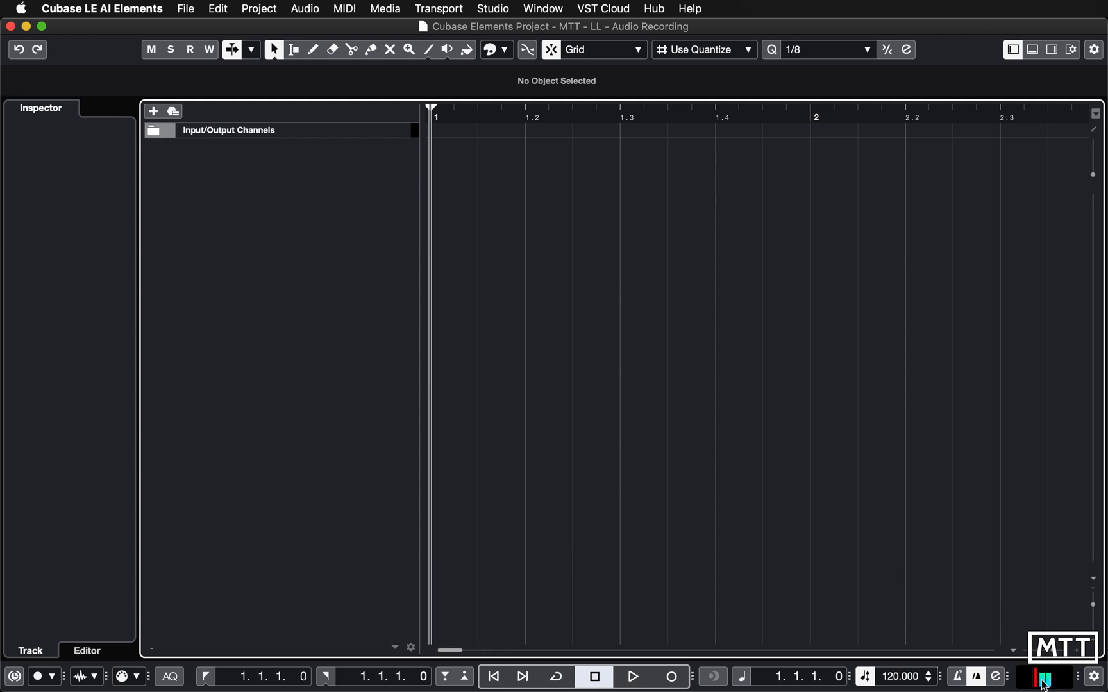
{"action": "mouse_move", "coordinate": [1057, 565]}
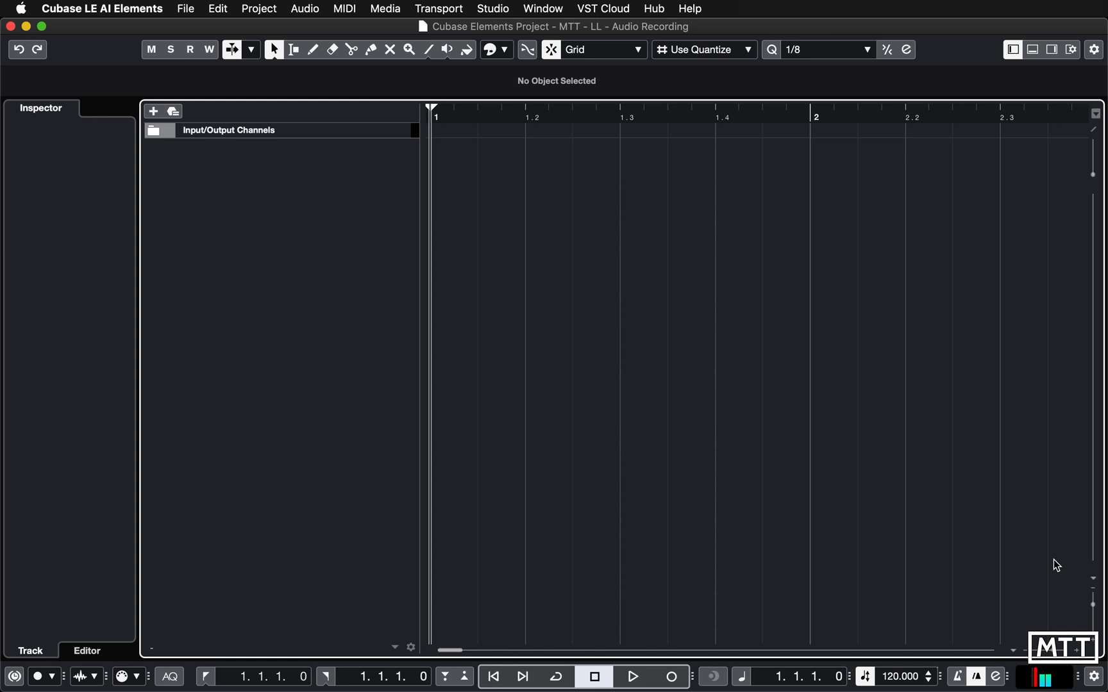
{"action": "mouse_move", "coordinate": [1025, 611]}
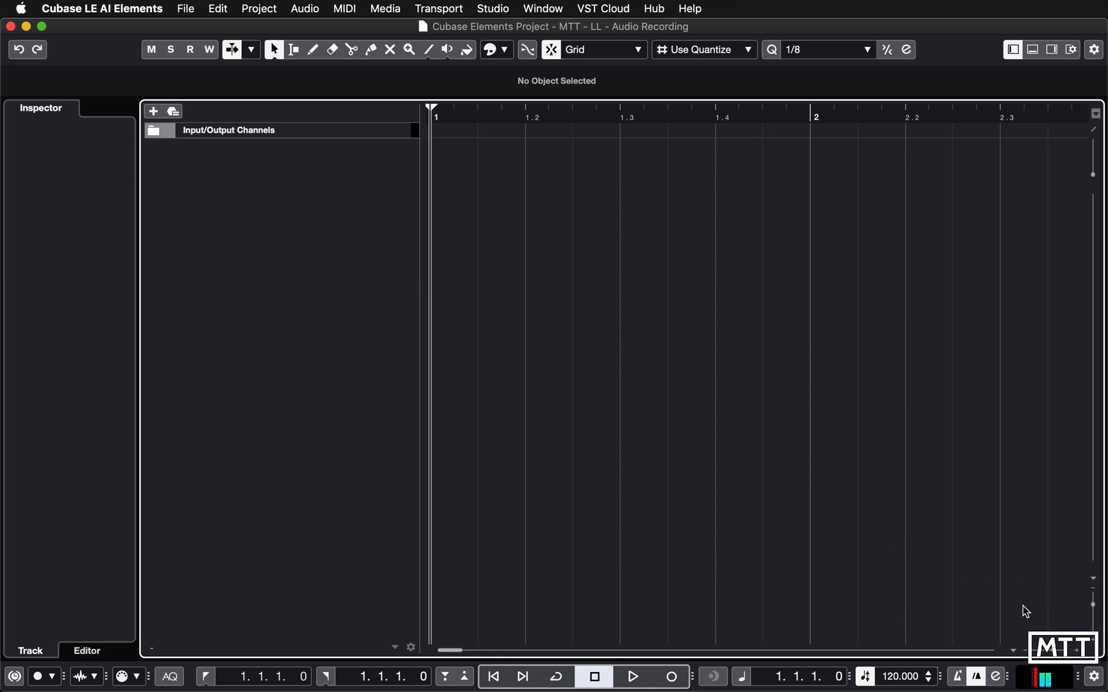
{"action": "mouse_move", "coordinate": [477, 352]}
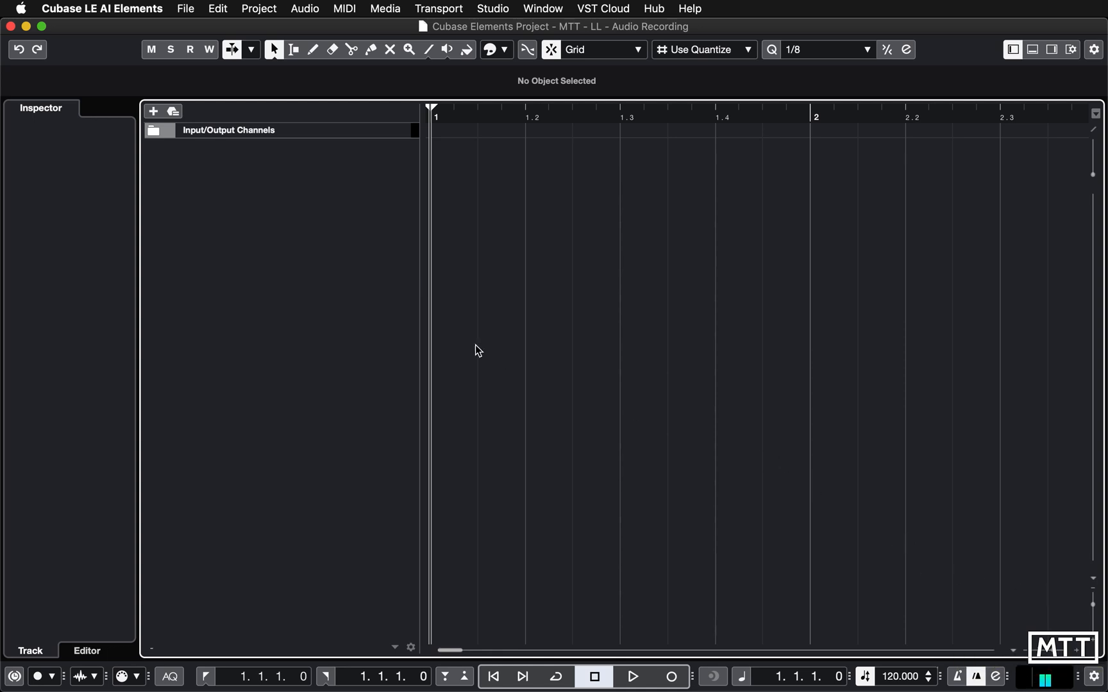
{"action": "mouse_move", "coordinate": [293, 185]}
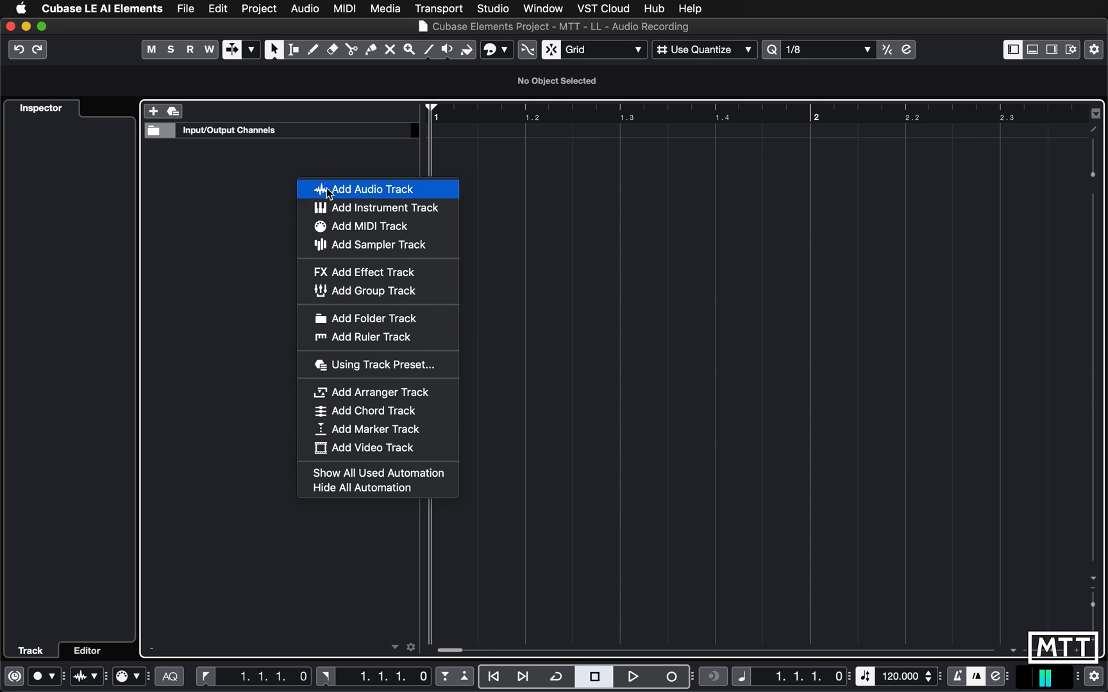
- Add one mono audio track named 'Mic Recording', fed by the left Stereo In channel
{"action": "left_click", "coordinate": [365, 189]}
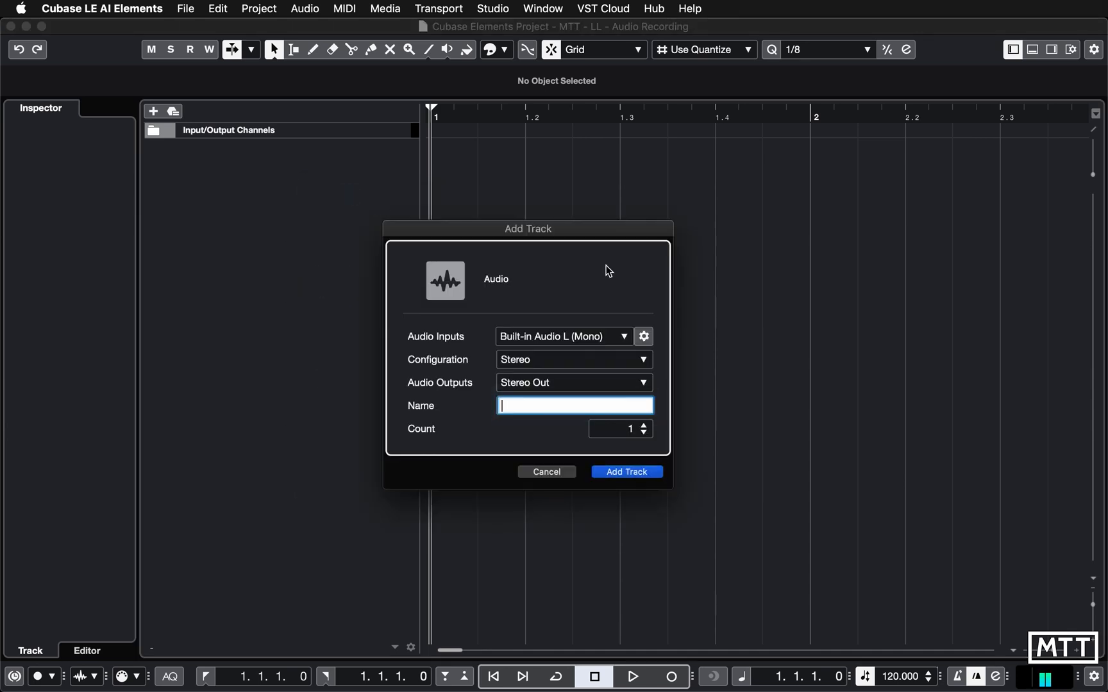
{"action": "mouse_move", "coordinate": [478, 369]}
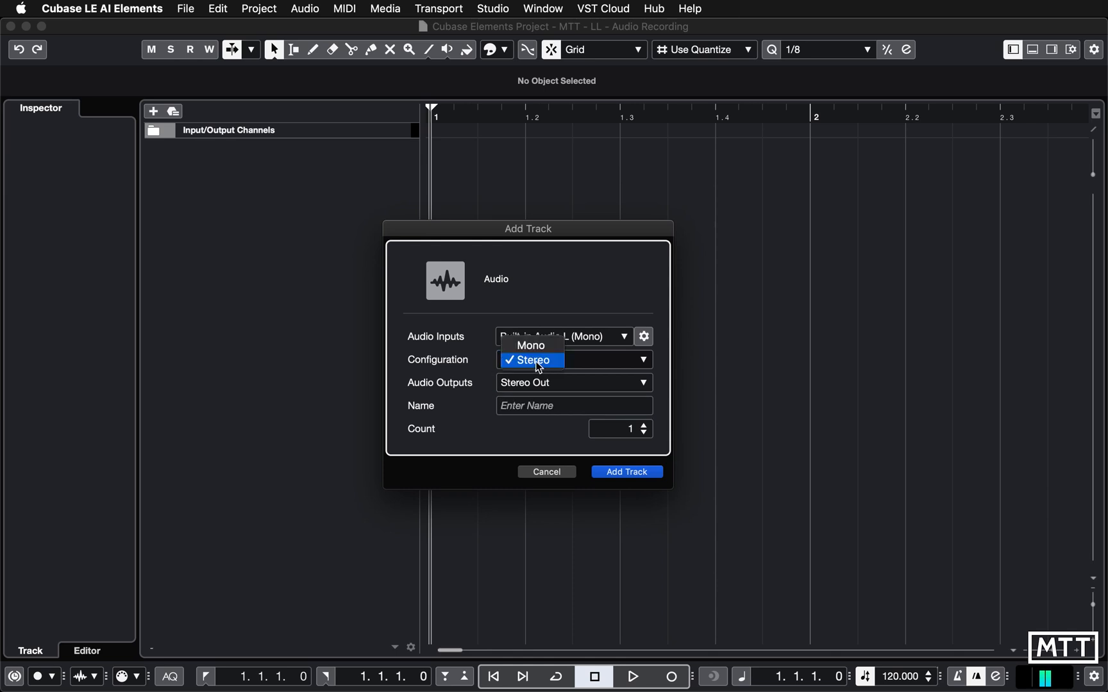
{"action": "mouse_move", "coordinate": [531, 346]}
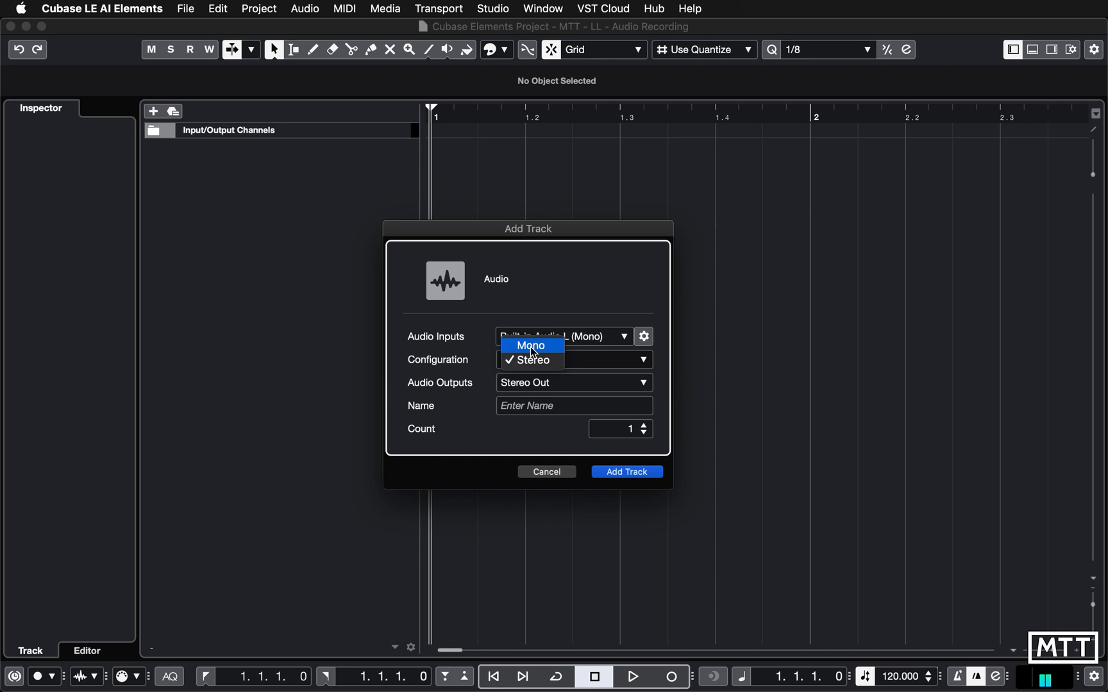
{"action": "left_click", "coordinate": [531, 345]}
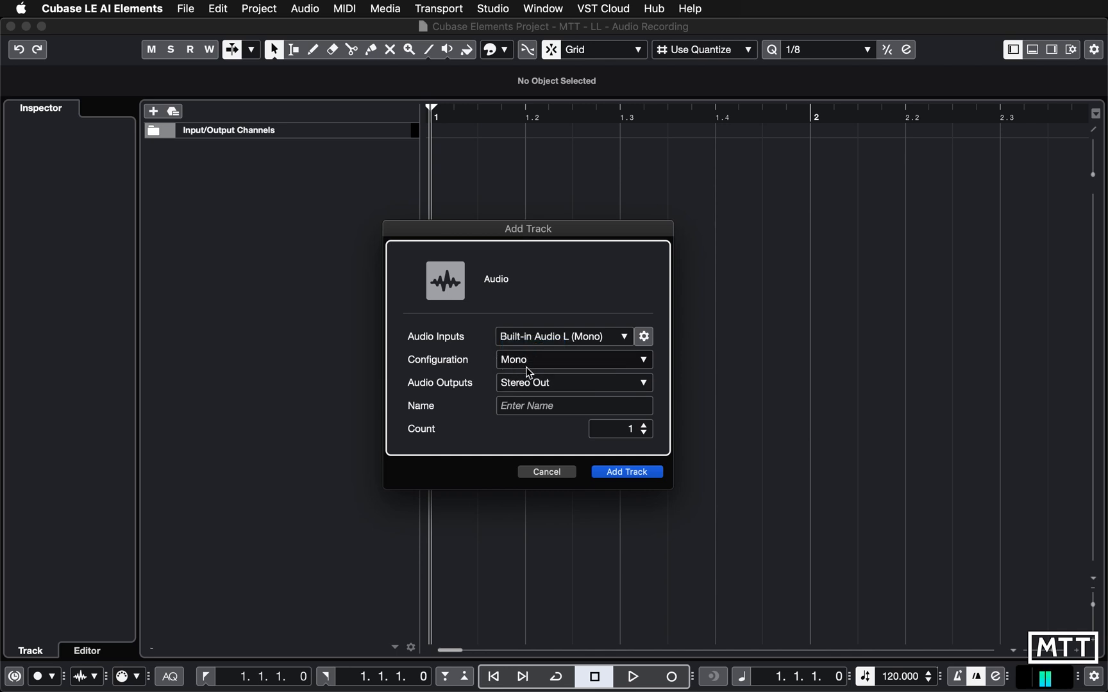
{"action": "type", "text": "Mico"}
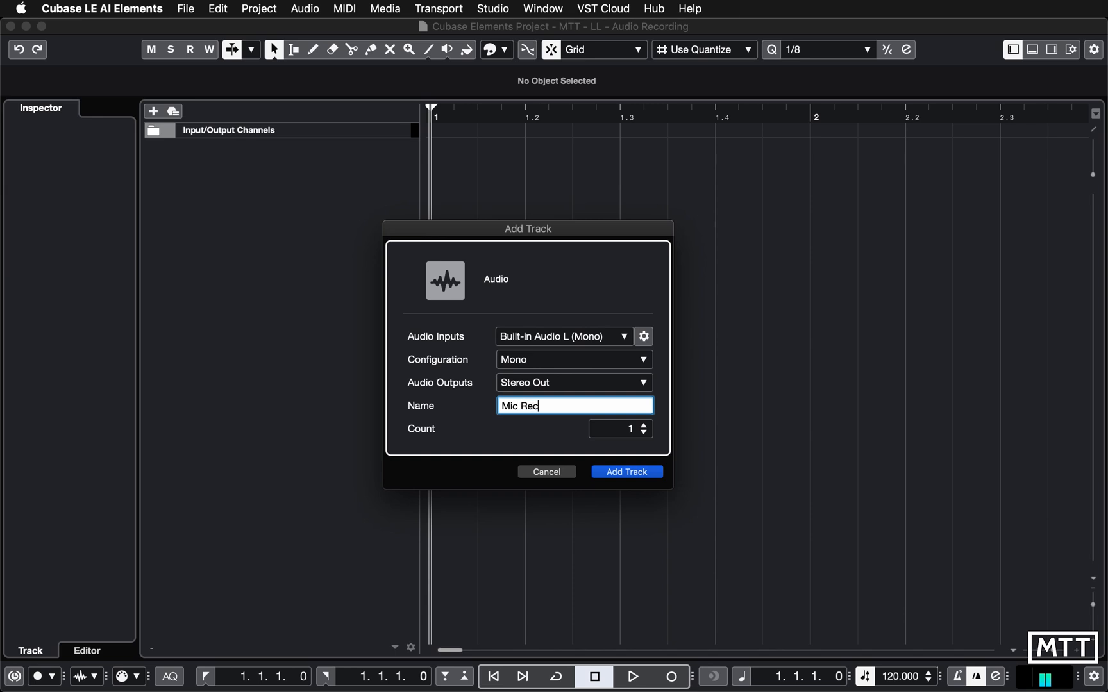
{"action": "type", "text": "ording"}
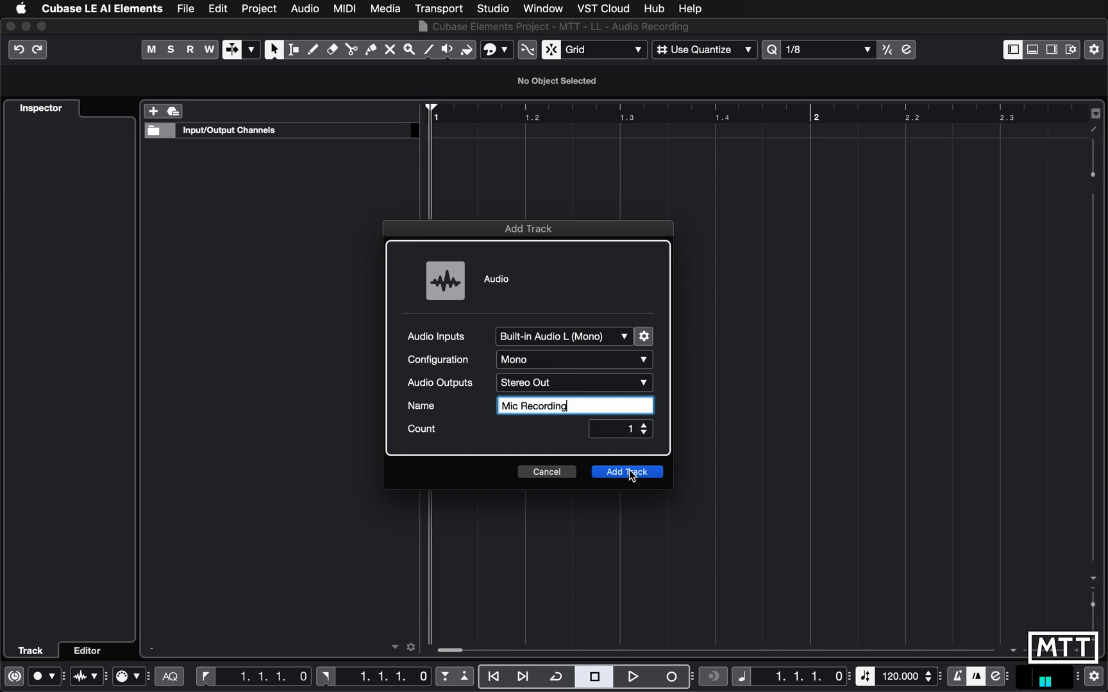
{"action": "left_click", "coordinate": [625, 472]}
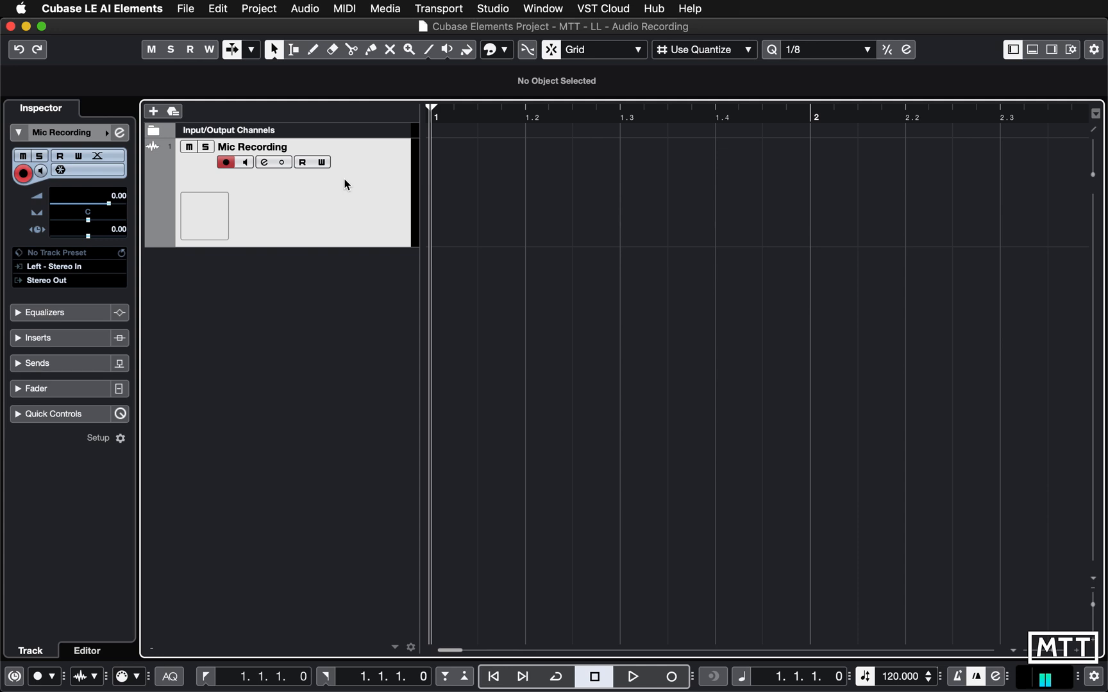
{"action": "mouse_move", "coordinate": [282, 163]}
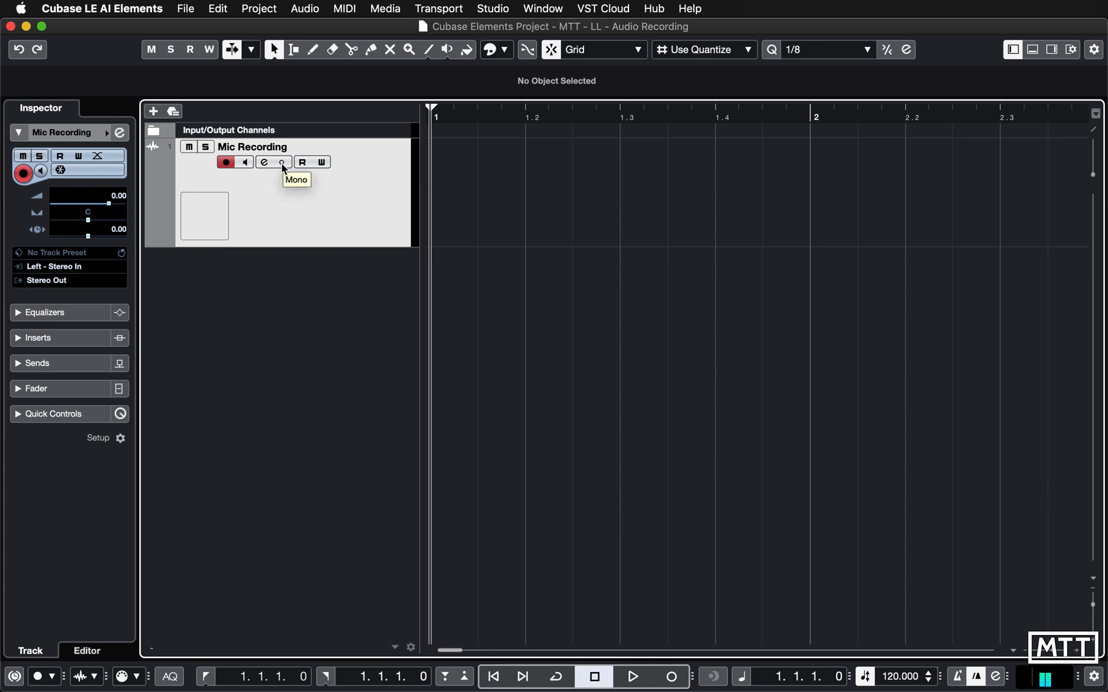
{"action": "mouse_move", "coordinate": [283, 170]}
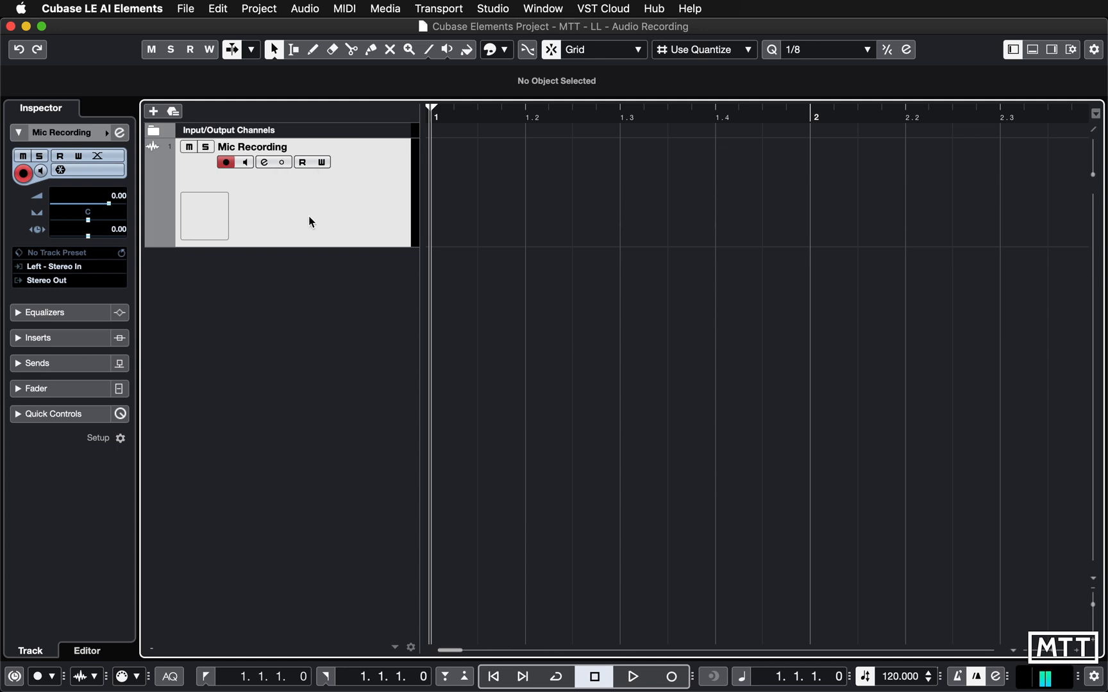
{"action": "mouse_move", "coordinate": [352, 241]}
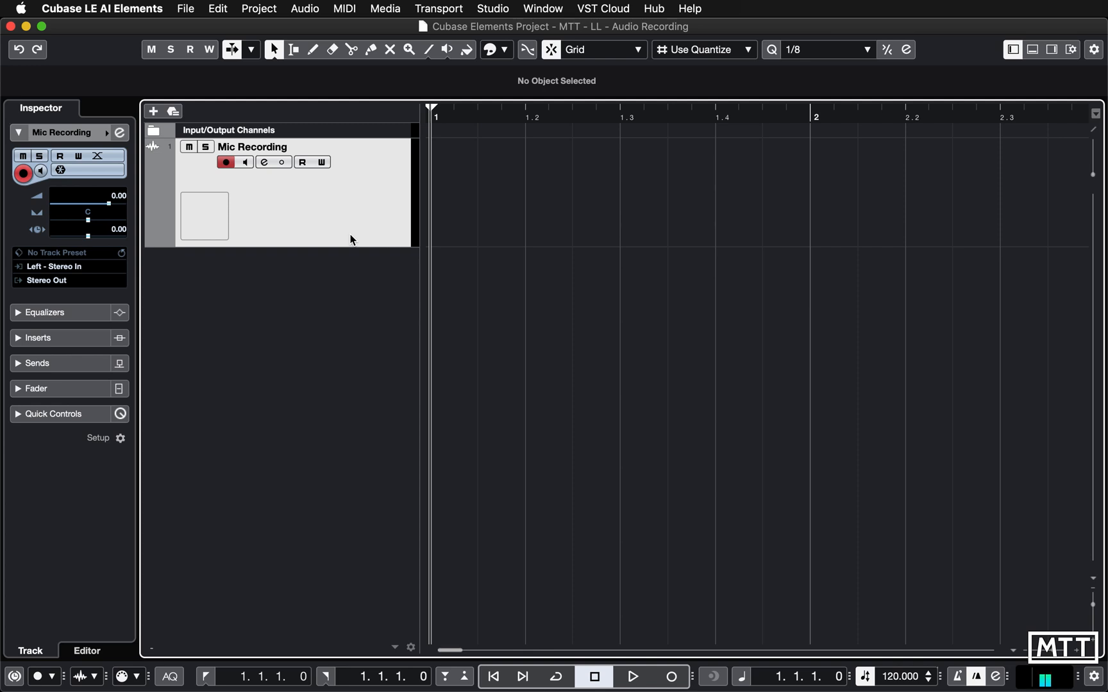
{"action": "mouse_move", "coordinate": [373, 269]}
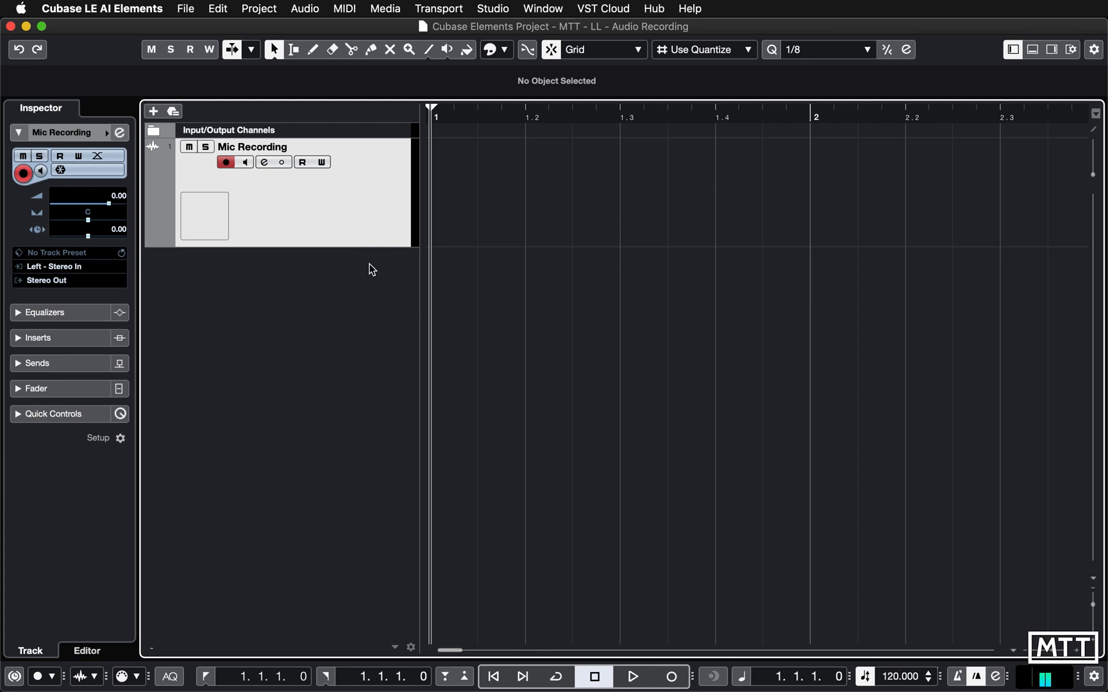
{"action": "mouse_move", "coordinate": [672, 677]}
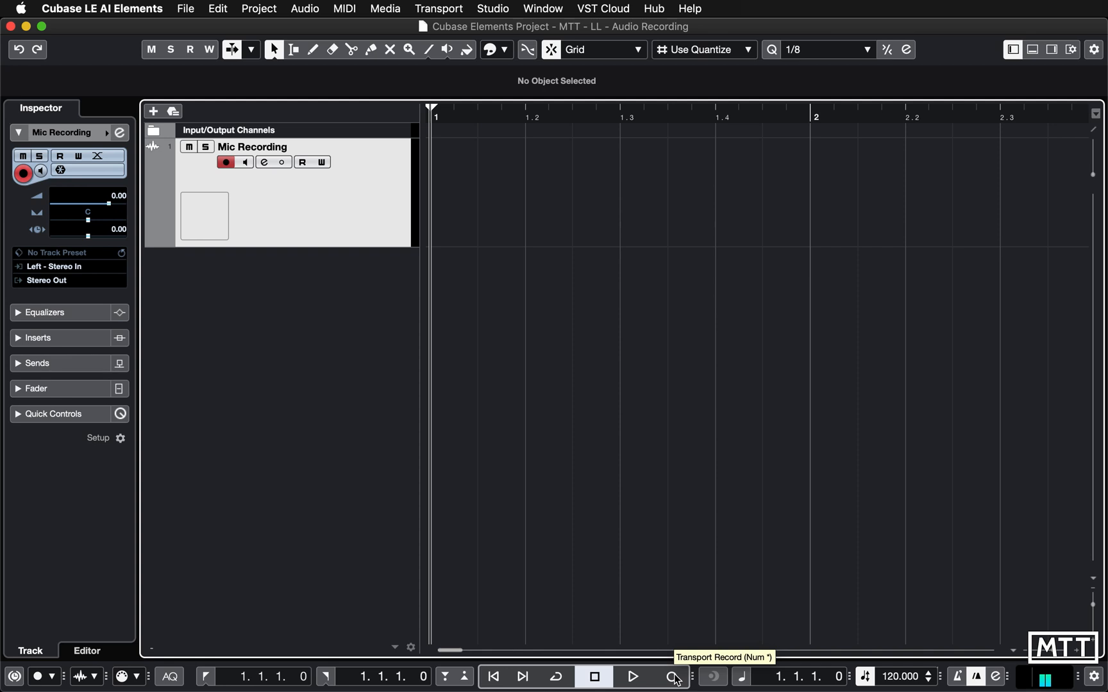
- Record a short microphone take, creating the clip 'Mic Recording_01' on the track
{"action": "left_click", "coordinate": [672, 677]}
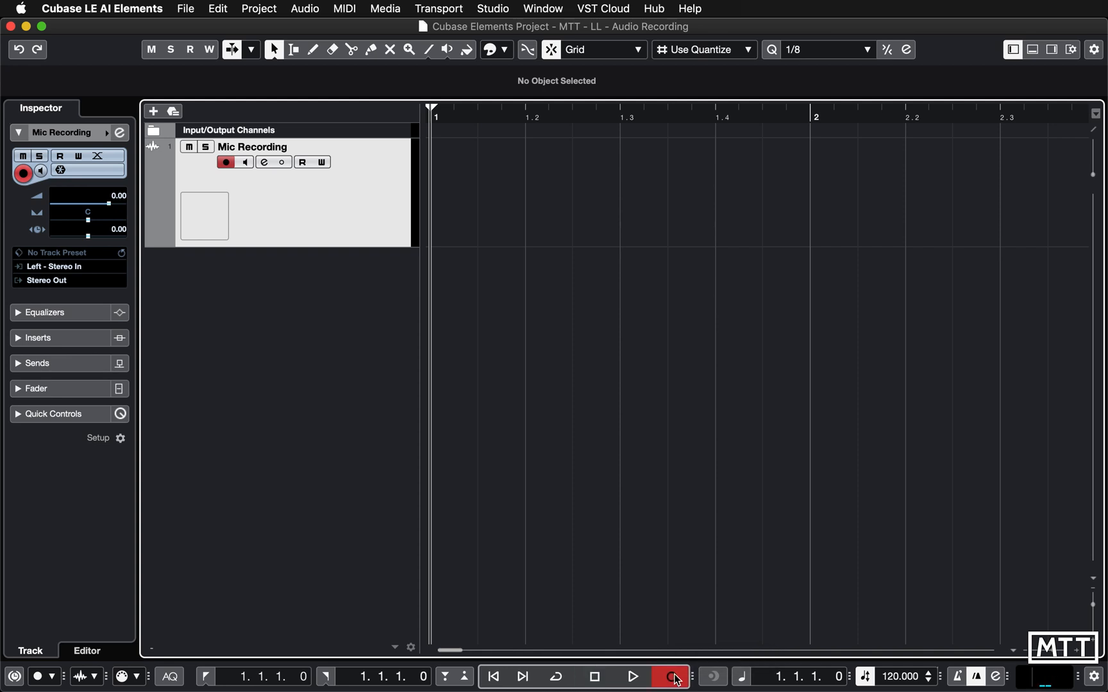
{"action": "left_click", "coordinate": [671, 677]}
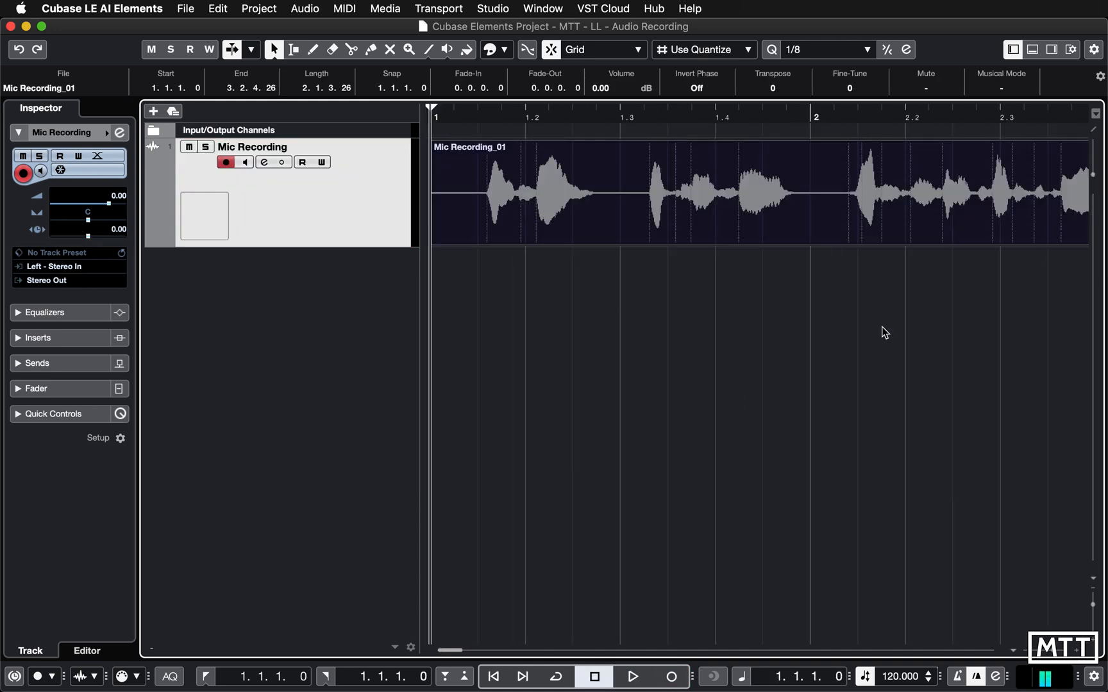
- Play back 'Mic Recording_01' for a few seconds, then stop playback
{"action": "left_click", "coordinate": [630, 677]}
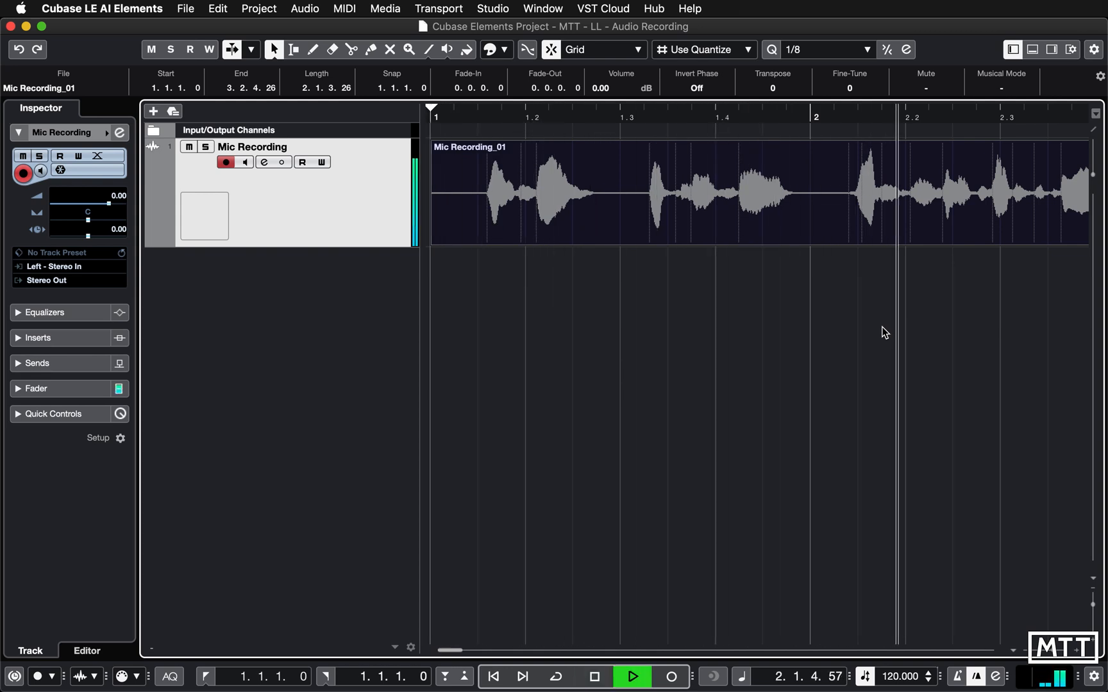
{"action": "scroll", "scroll_direction": "right", "scroll_amount": 3}
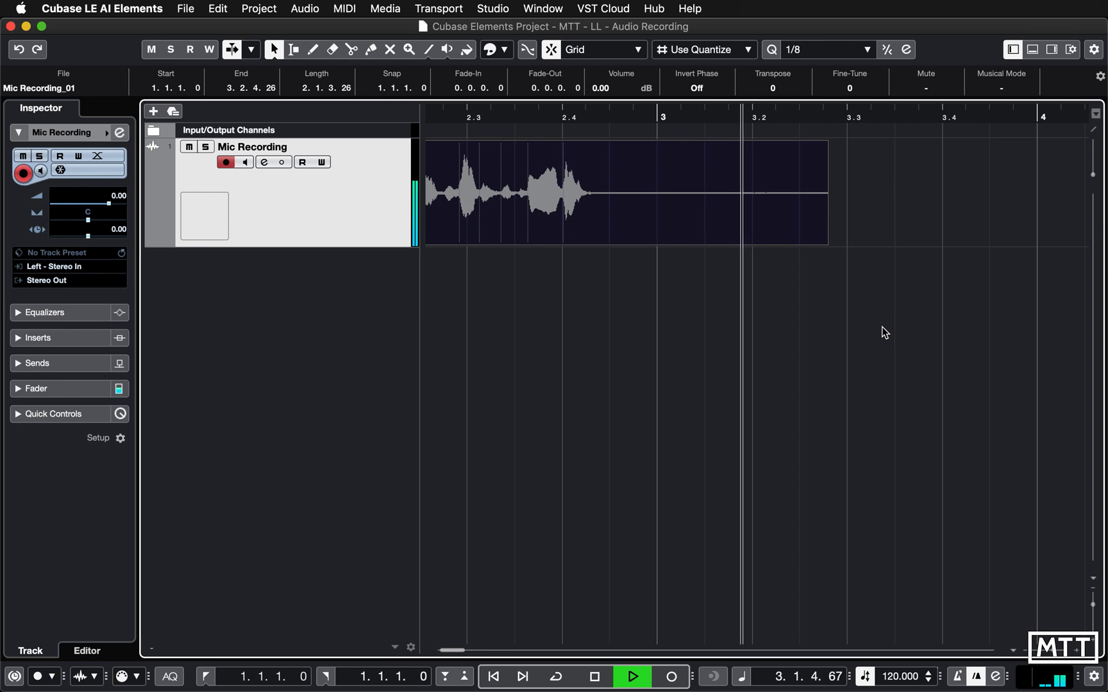
{"action": "left_click", "coordinate": [594, 677]}
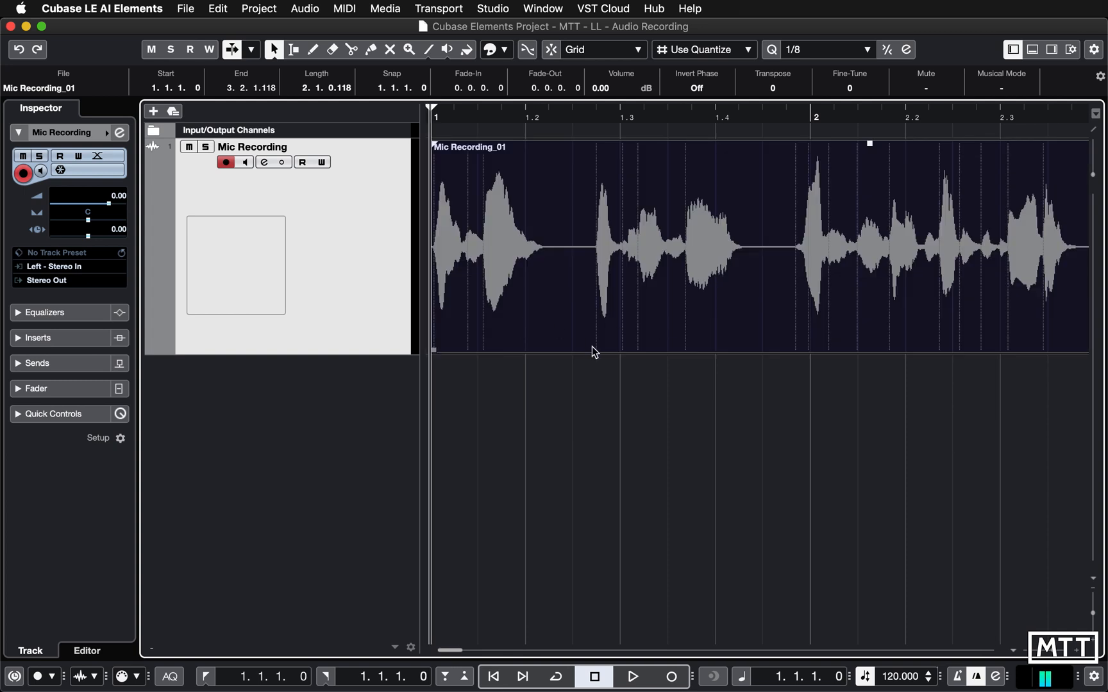
{"action": "mouse_move", "coordinate": [774, 397]}
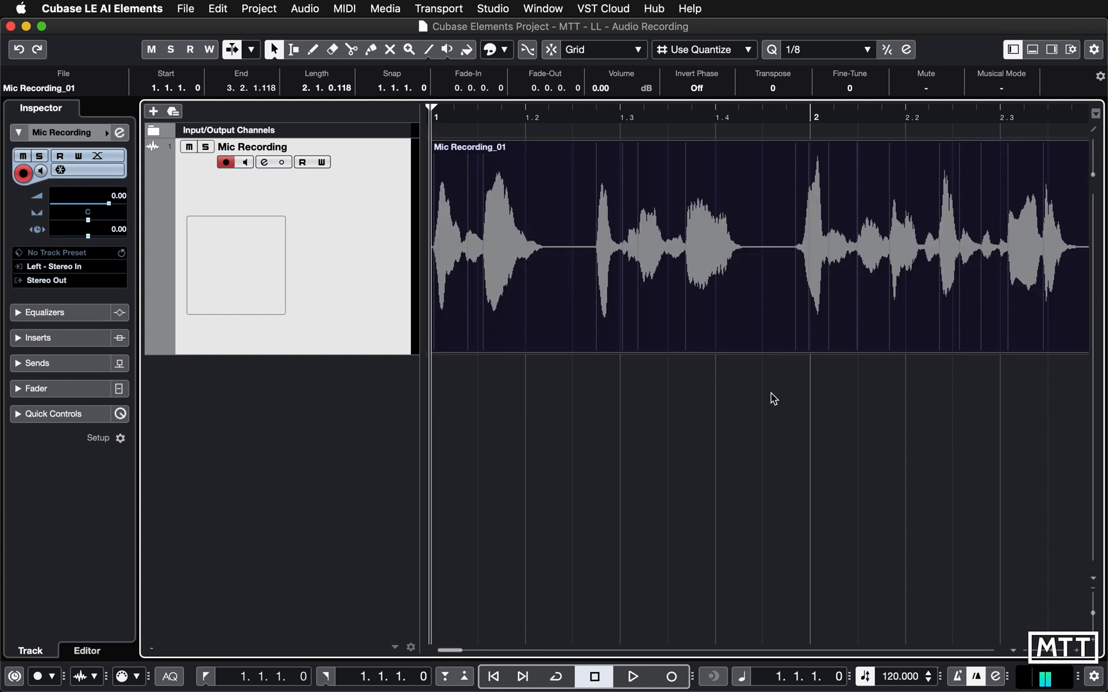
{"action": "mouse_move", "coordinate": [673, 374]}
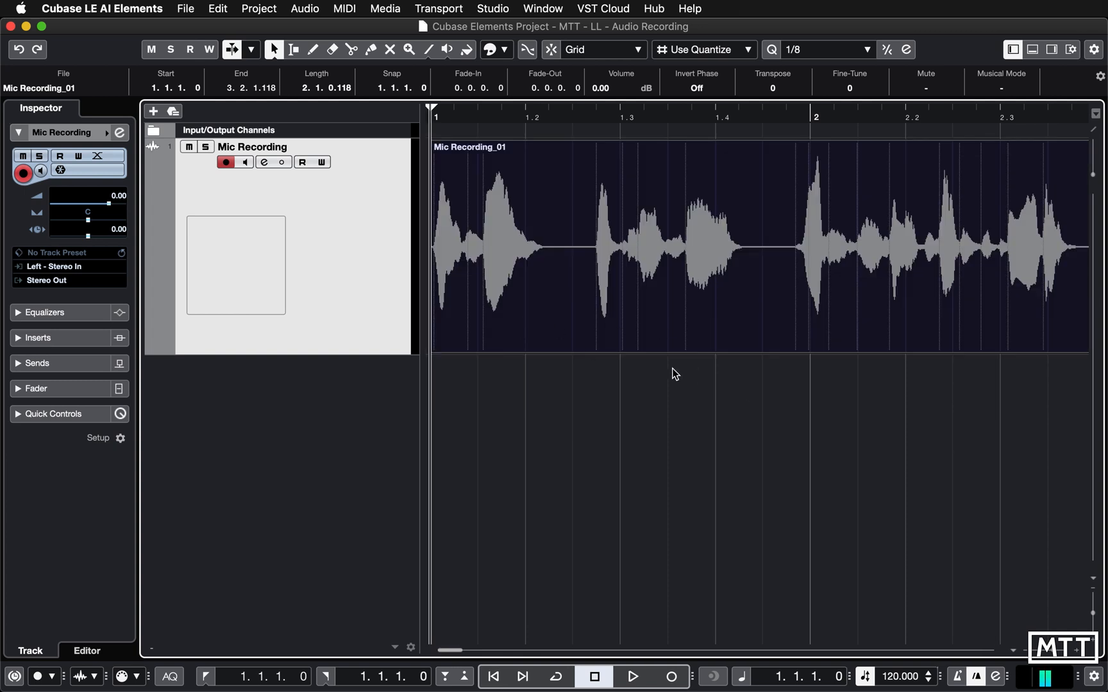